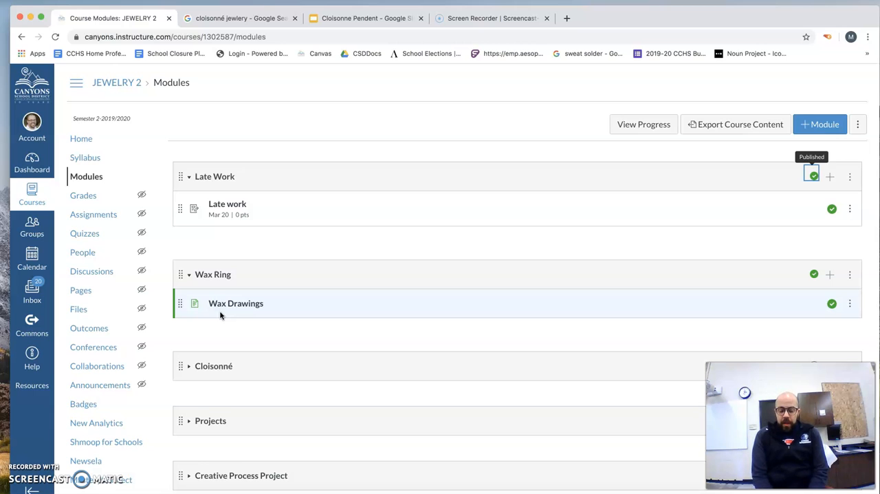
{"action": "mouse_move", "coordinate": [105, 128]}
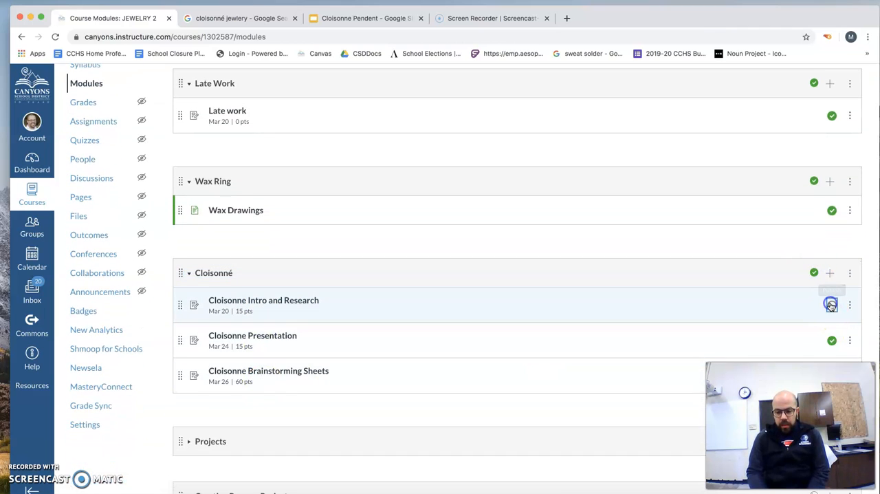
Scroll the Modules page down to the Cloisonné module and its three published assignments.
{"action": "scroll", "scroll_direction": "down", "scroll_amount": 3}
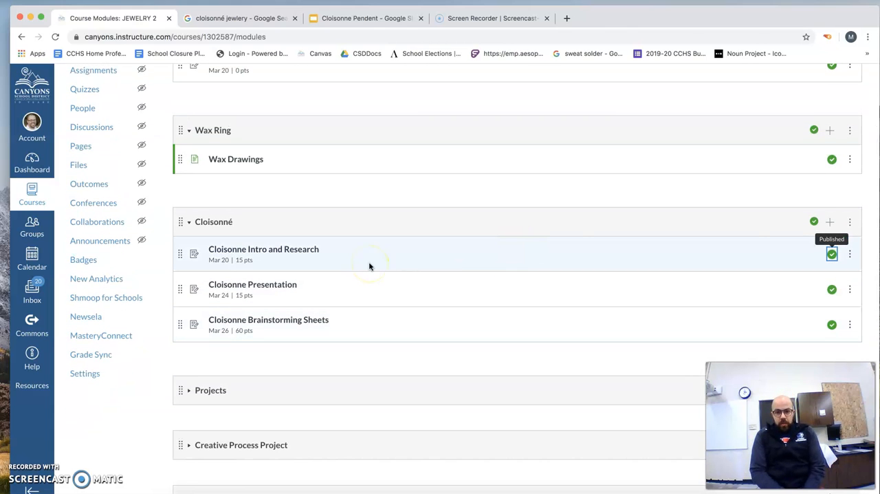
{"action": "mouse_move", "coordinate": [300, 257]}
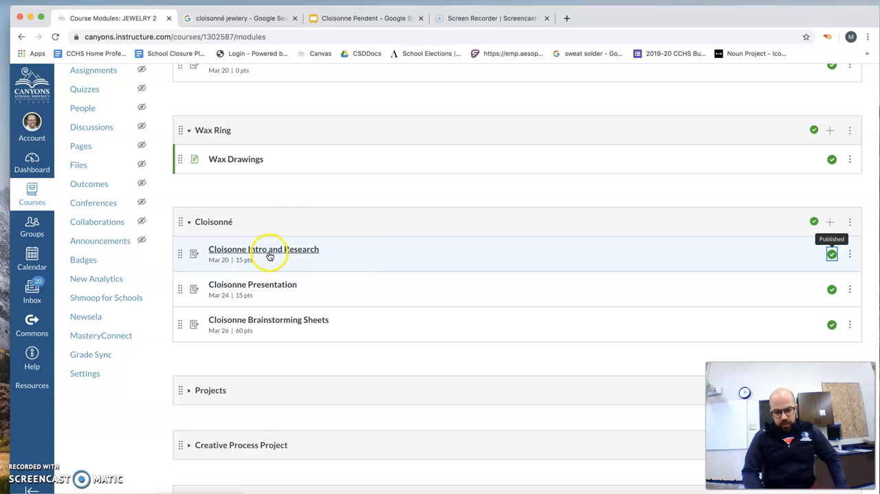
{"action": "mouse_move", "coordinate": [259, 324]}
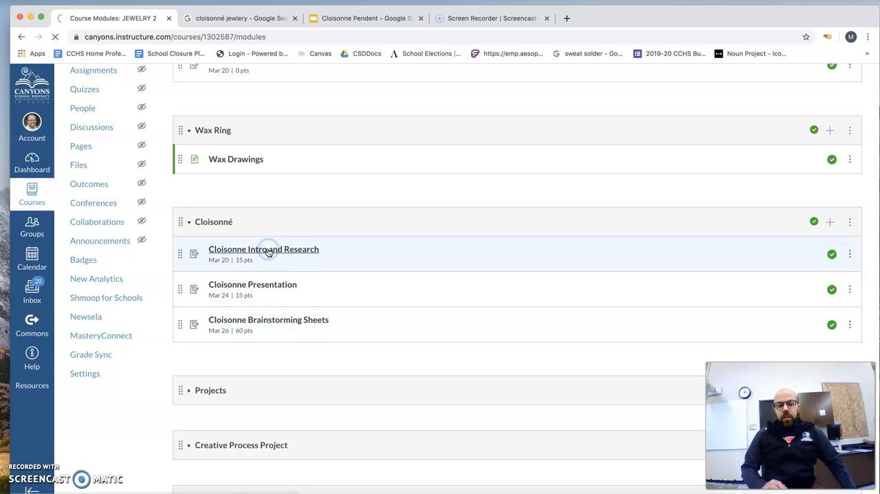
Open 'Cloisonne Intro and Research' and scroll through its introduction, example images and steps.
{"action": "left_click", "coordinate": [263, 248]}
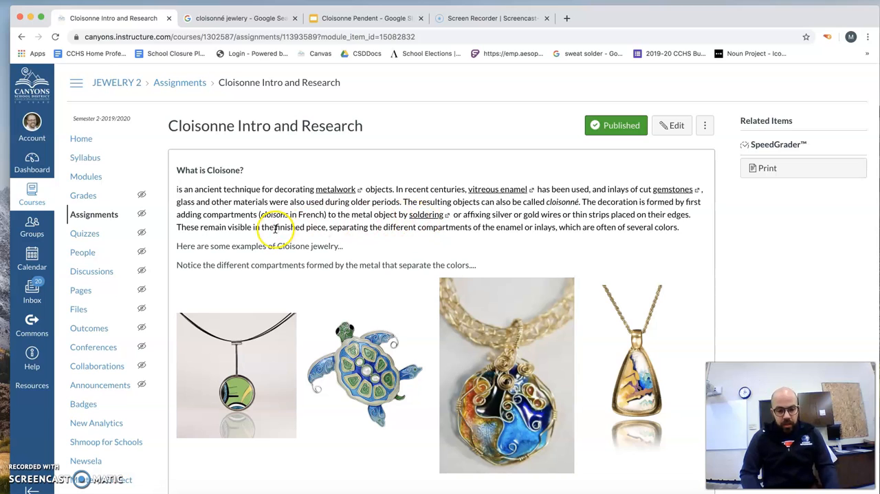
{"action": "mouse_move", "coordinate": [633, 220]}
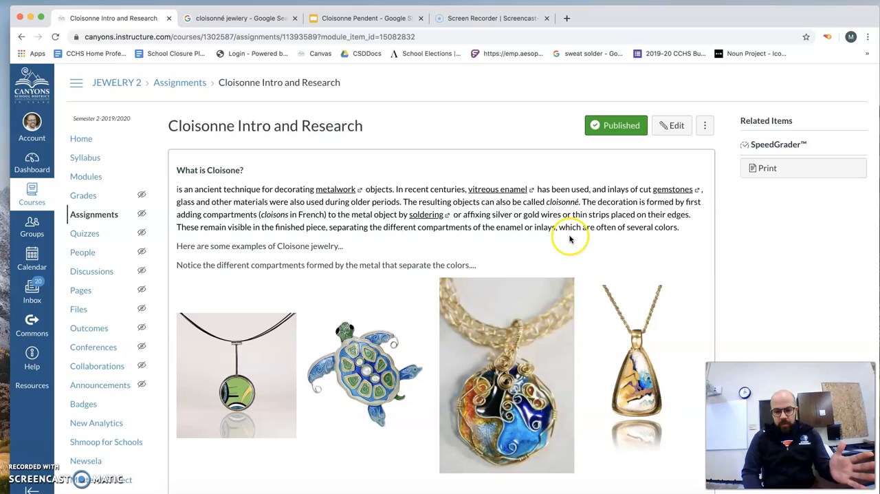
{"action": "mouse_move", "coordinate": [546, 226]}
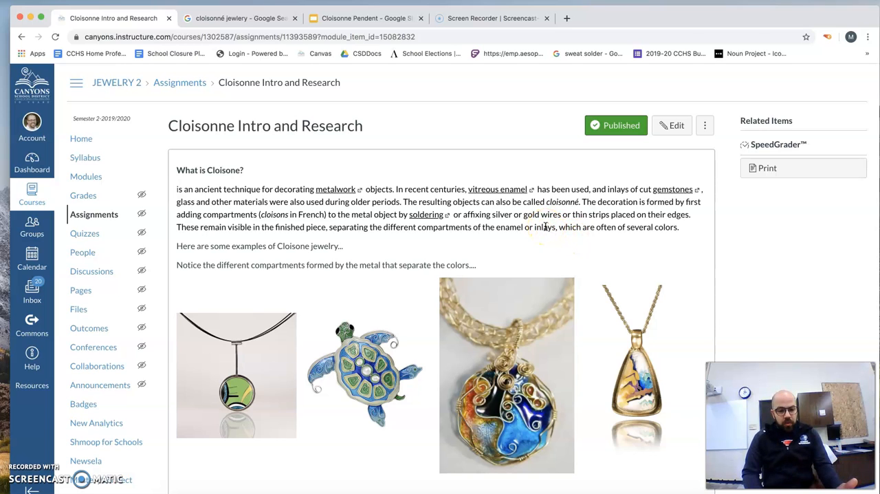
{"action": "mouse_move", "coordinate": [312, 237]}
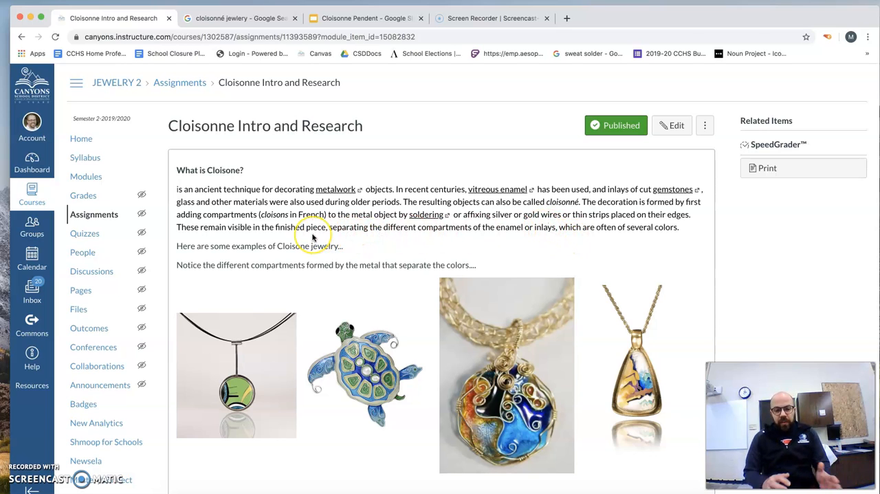
{"action": "mouse_move", "coordinate": [313, 238]}
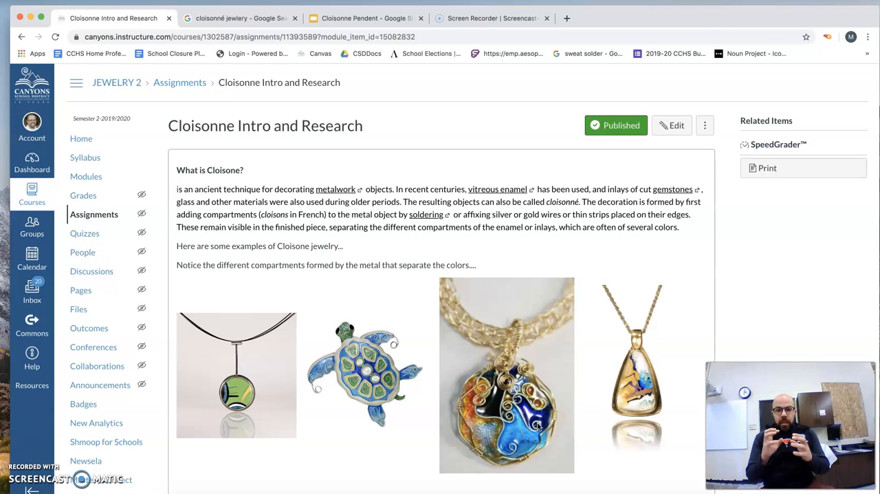
{"action": "scroll", "scroll_direction": "down", "scroll_amount": 3}
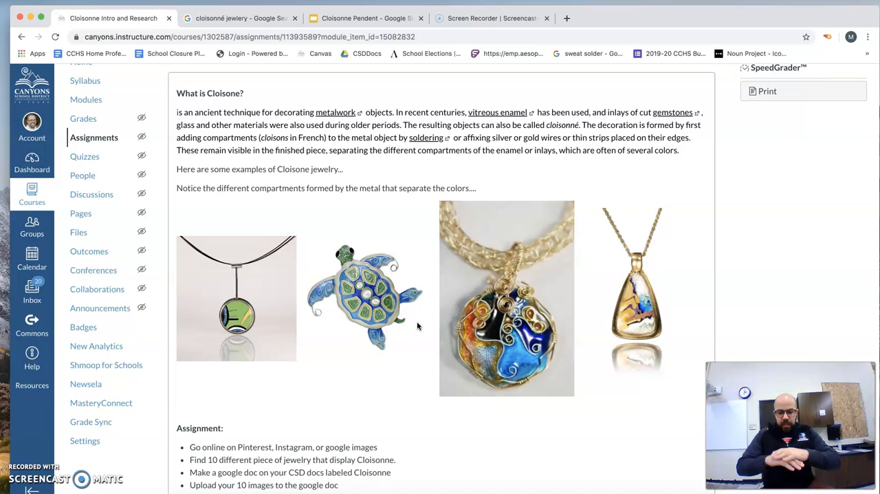
{"action": "mouse_move", "coordinate": [365, 299]}
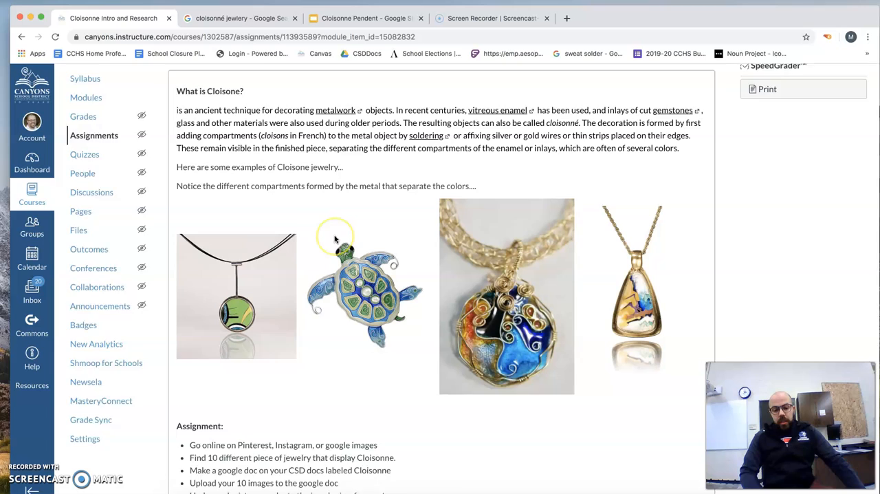
{"action": "scroll", "scroll_direction": "down", "scroll_amount": 3}
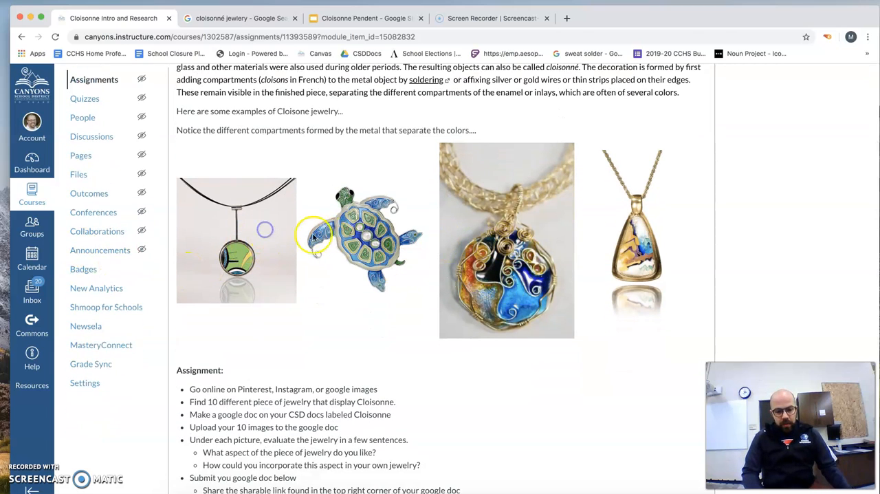
{"action": "mouse_move", "coordinate": [610, 245]}
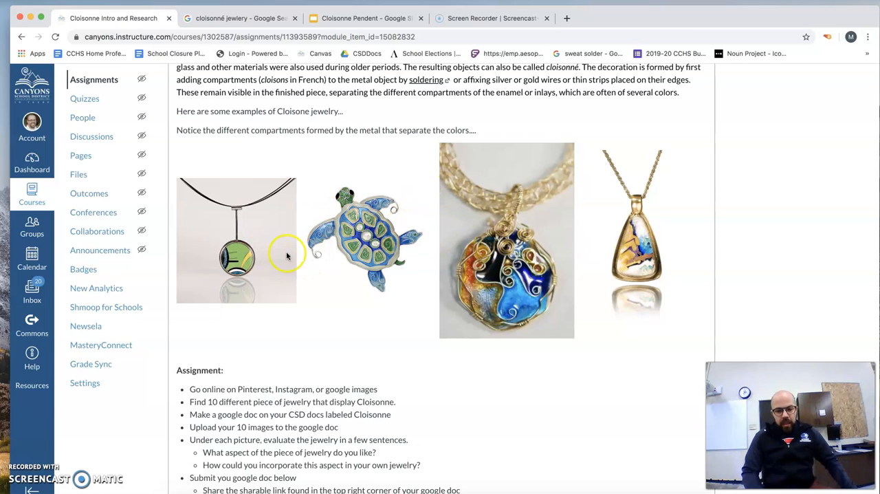
{"action": "mouse_move", "coordinate": [256, 279]}
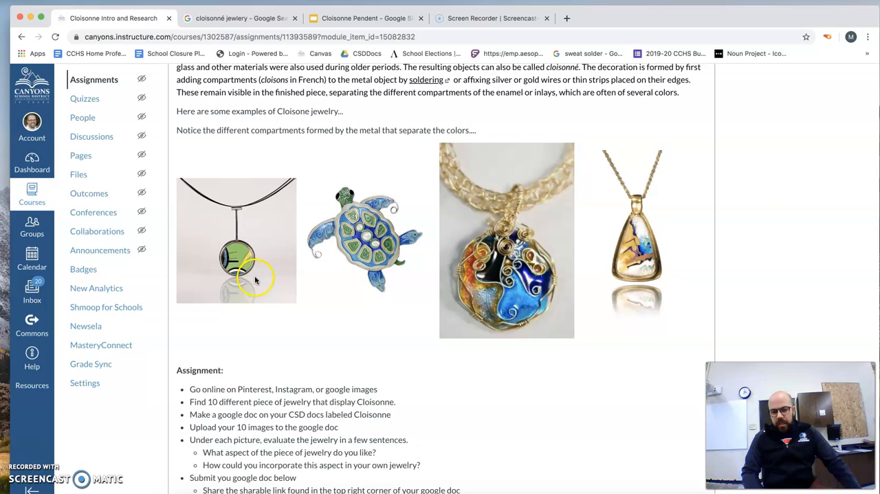
{"action": "mouse_move", "coordinate": [338, 200]}
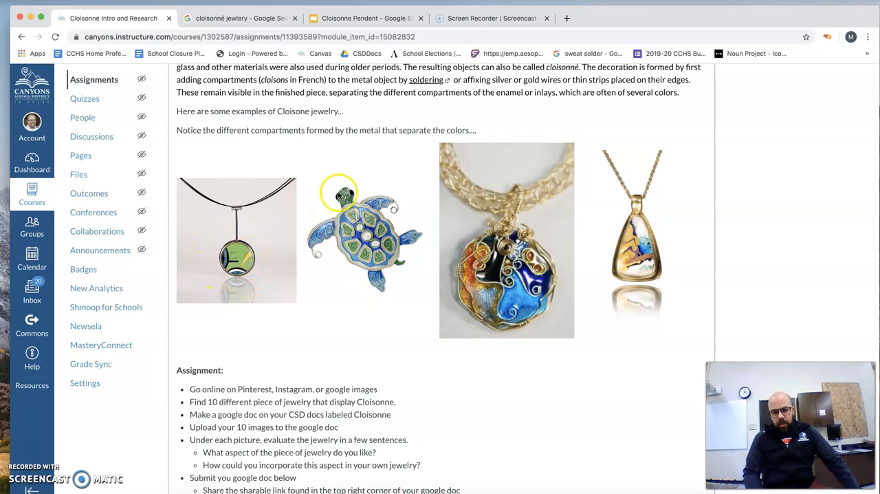
{"action": "mouse_move", "coordinate": [451, 242]}
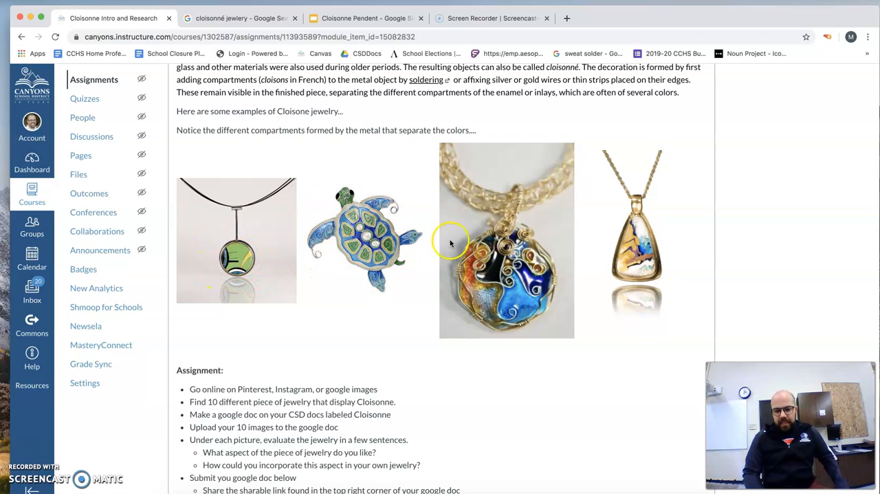
{"action": "mouse_move", "coordinate": [521, 261]}
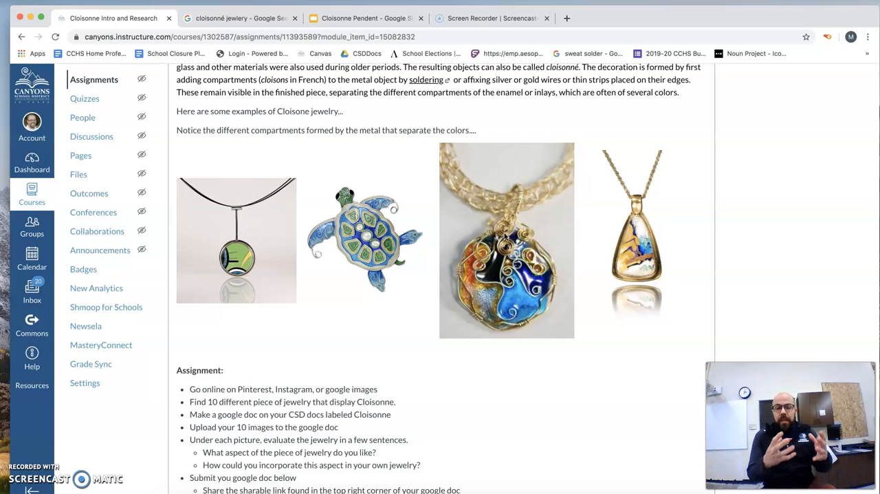
{"action": "mouse_move", "coordinate": [261, 313]}
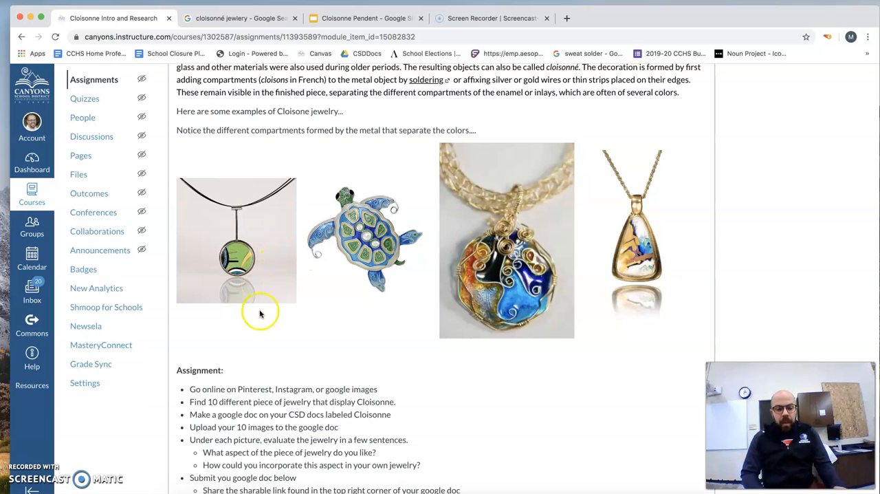
{"action": "scroll", "scroll_direction": "down", "scroll_amount": 3}
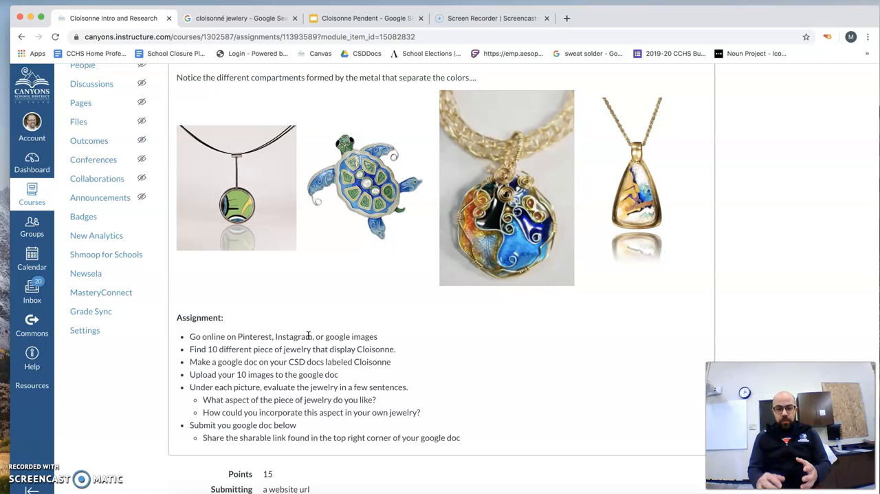
{"action": "scroll", "scroll_direction": "down", "scroll_amount": 3}
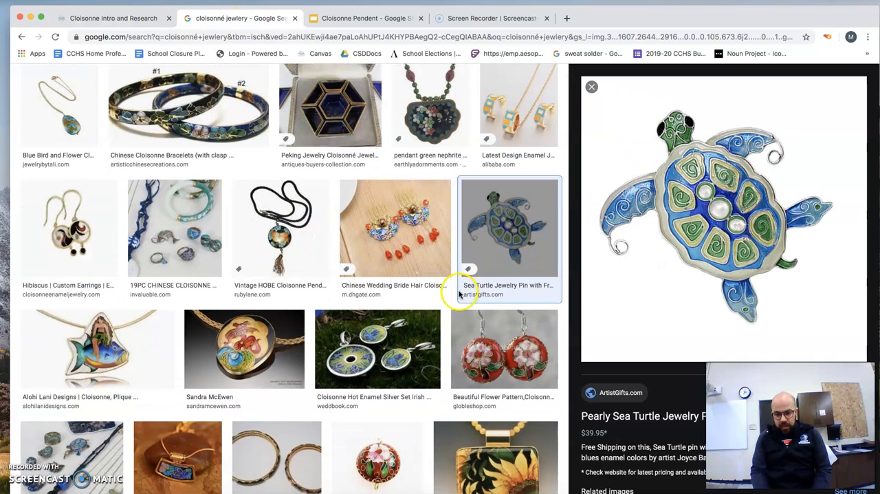
Preview the purple-and-orange swirl and blue wave cloisonné pendants from the results.
{"action": "scroll", "scroll_direction": "down", "scroll_amount": 3}
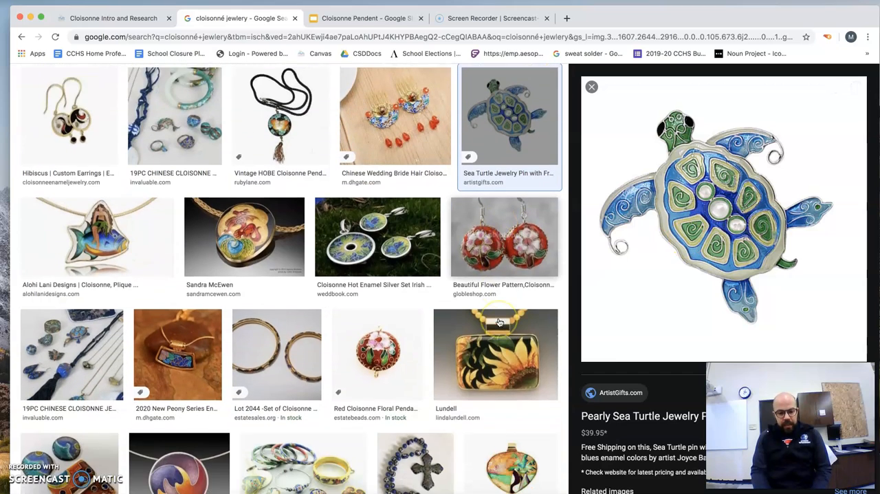
{"action": "scroll", "scroll_direction": "down", "scroll_amount": 3}
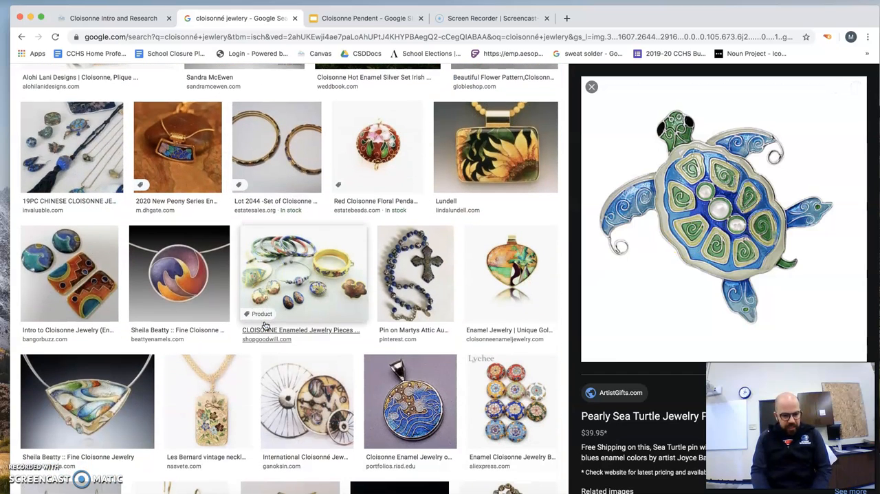
{"action": "left_click", "coordinate": [179, 273]}
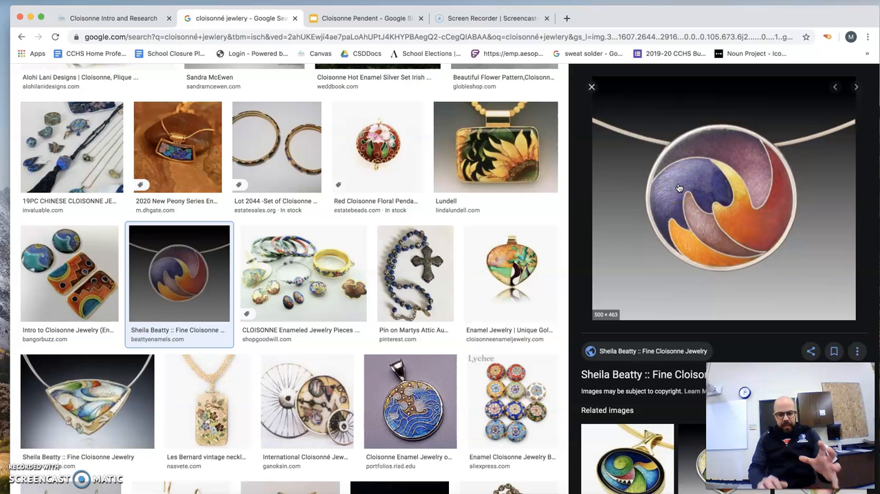
{"action": "left_click", "coordinate": [409, 411]}
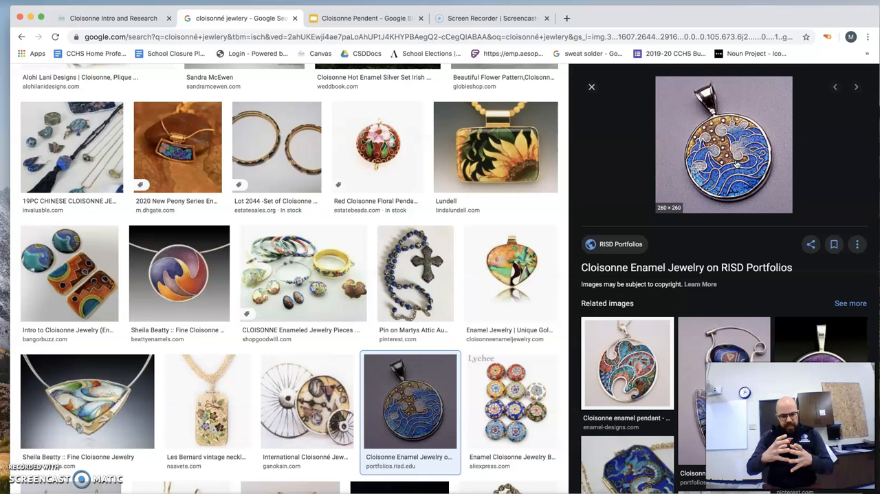
Scroll further down and preview the Patsy Croft parrot enamel pendant.
{"action": "scroll", "scroll_direction": "down", "scroll_amount": 3}
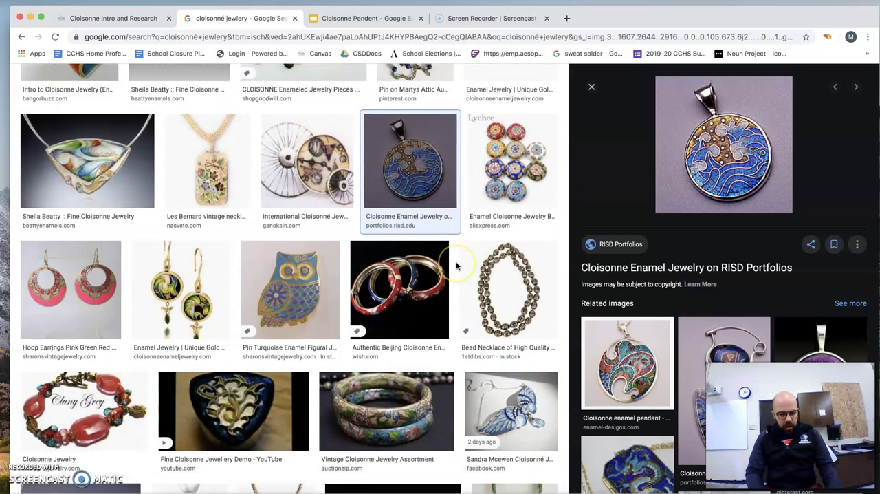
{"action": "scroll", "scroll_direction": "down", "scroll_amount": 3}
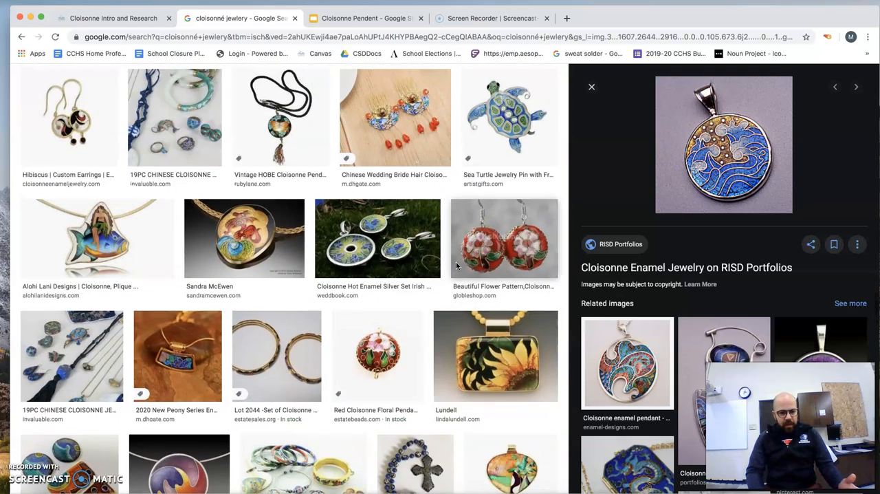
{"action": "scroll", "scroll_direction": "down", "scroll_amount": 3}
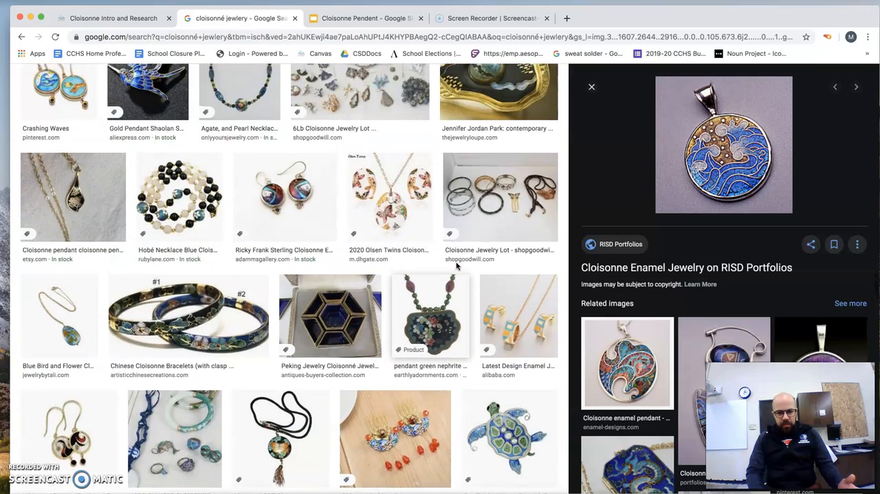
{"action": "scroll", "scroll_direction": "down", "scroll_amount": 3}
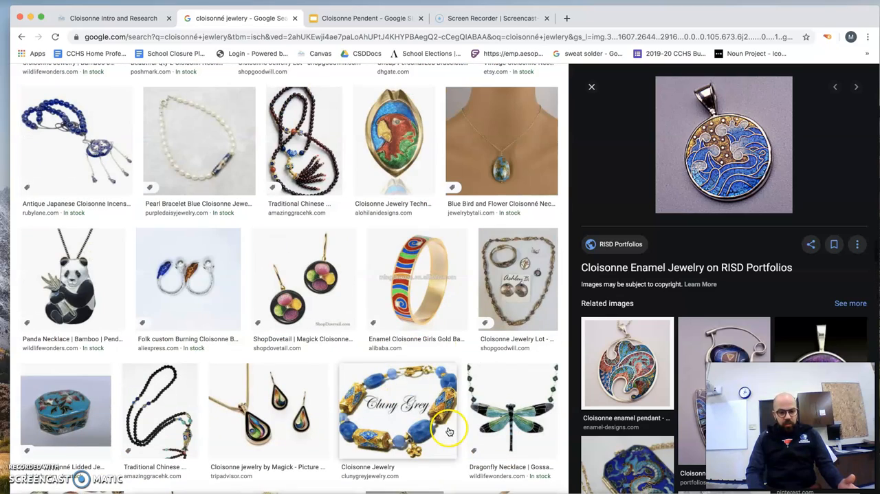
{"action": "left_click", "coordinate": [415, 278]}
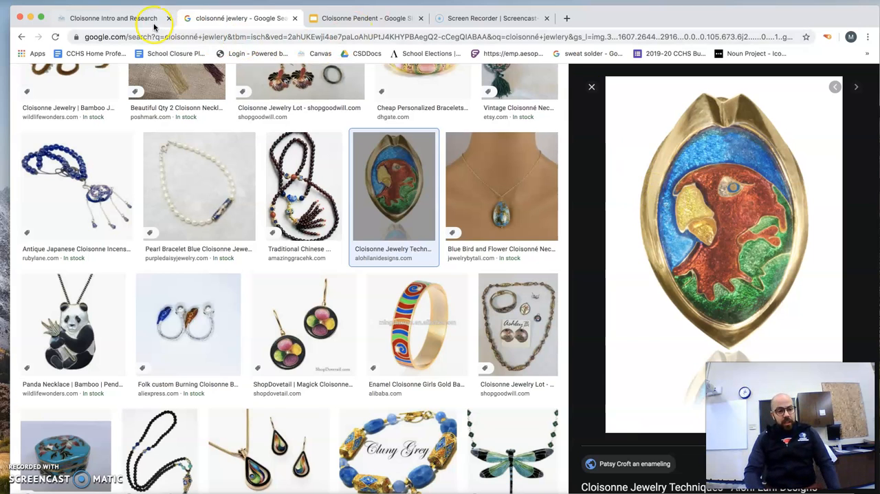
Return to Canvas, go to Modules, and open Cloisonne Presentation (15 points, due Mar 24).
{"action": "left_click", "coordinate": [106, 17]}
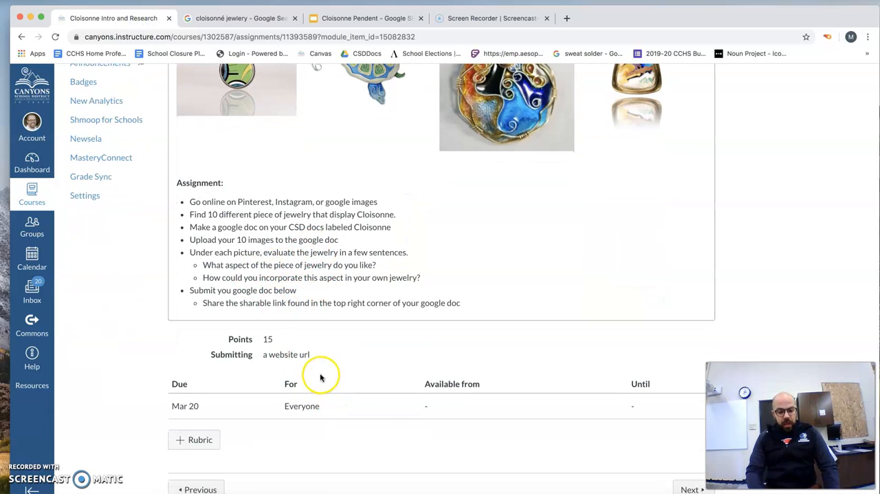
{"action": "scroll", "scroll_direction": "down", "scroll_amount": 3}
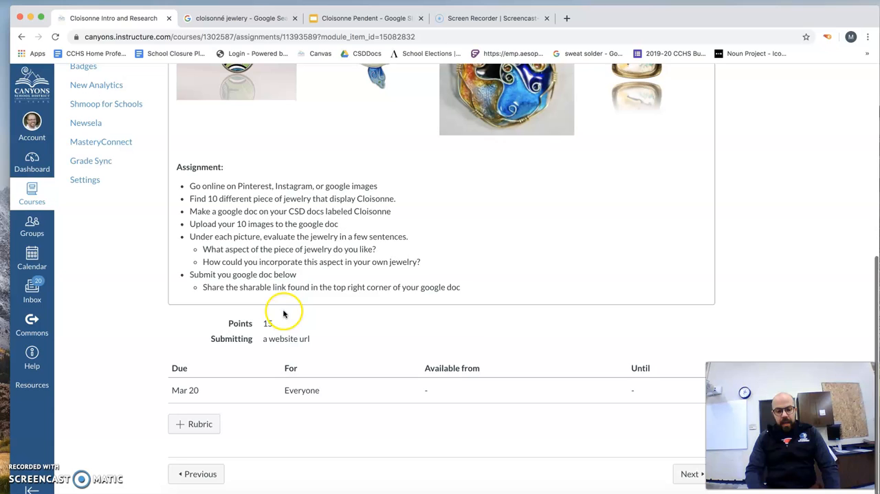
{"action": "scroll", "scroll_direction": "up", "scroll_amount": 3}
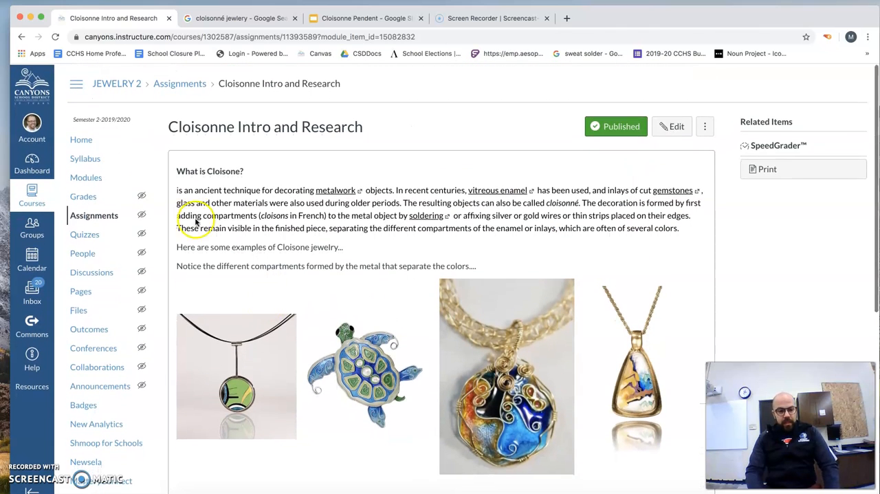
{"action": "left_click", "coordinate": [86, 176]}
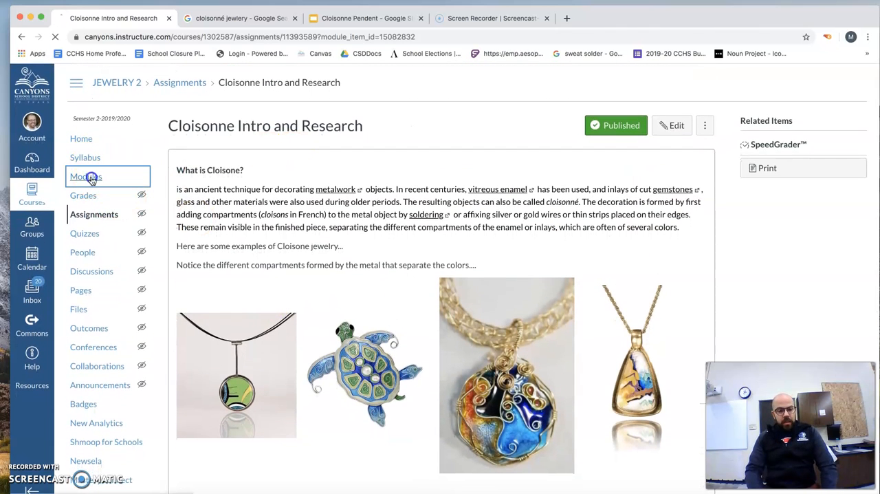
{"action": "left_click", "coordinate": [85, 176]}
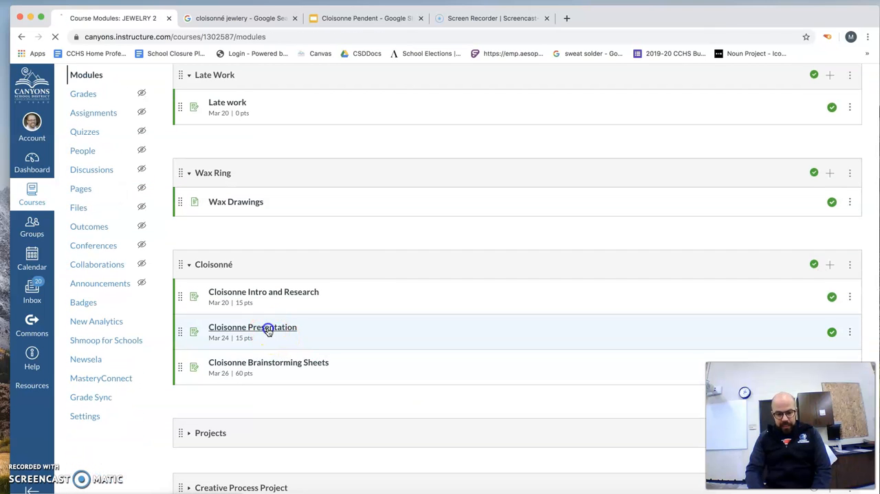
{"action": "left_click", "coordinate": [252, 327]}
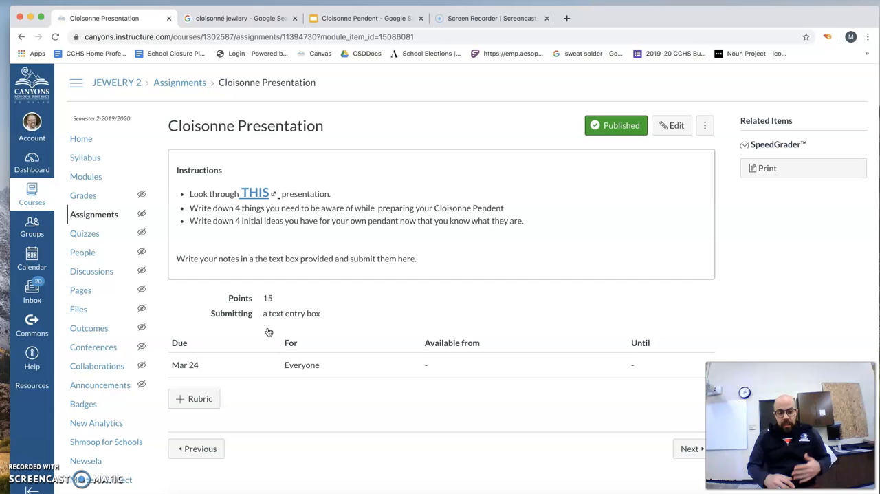
{"action": "mouse_move", "coordinate": [294, 193]}
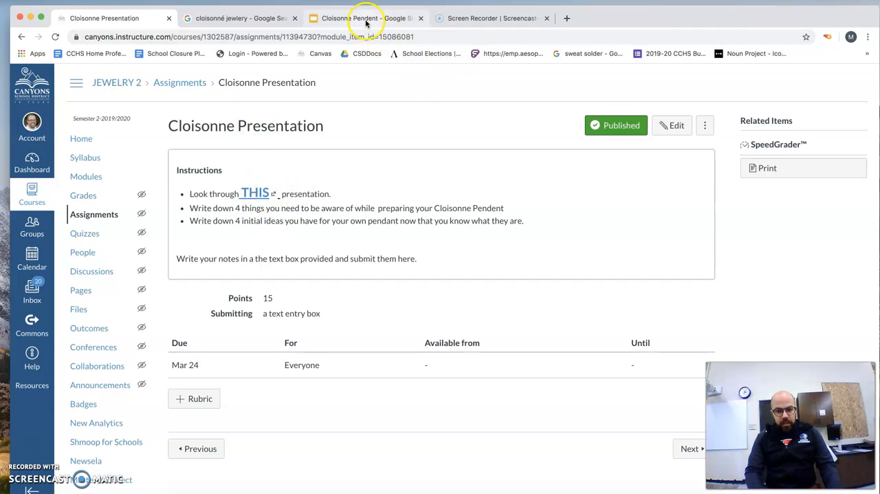
View the deck's What you will learn, pendant photos and Wonder Woman slides.
{"action": "left_click", "coordinate": [367, 18]}
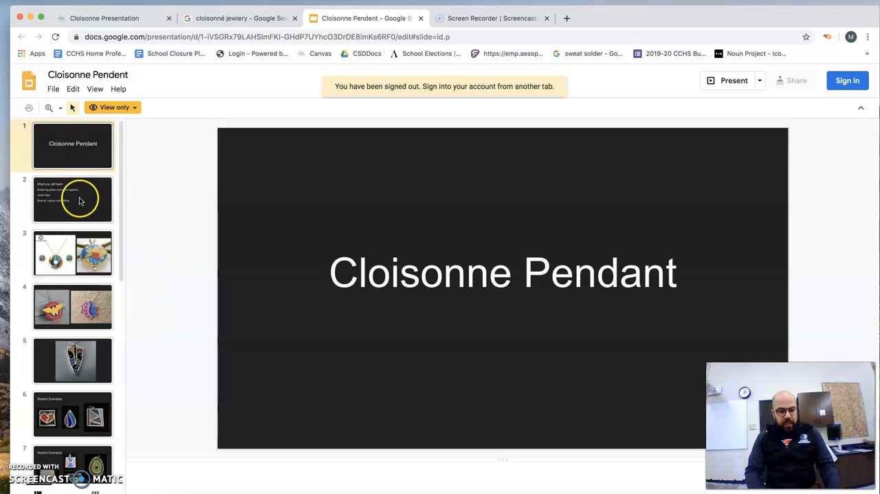
{"action": "mouse_move", "coordinate": [492, 200]}
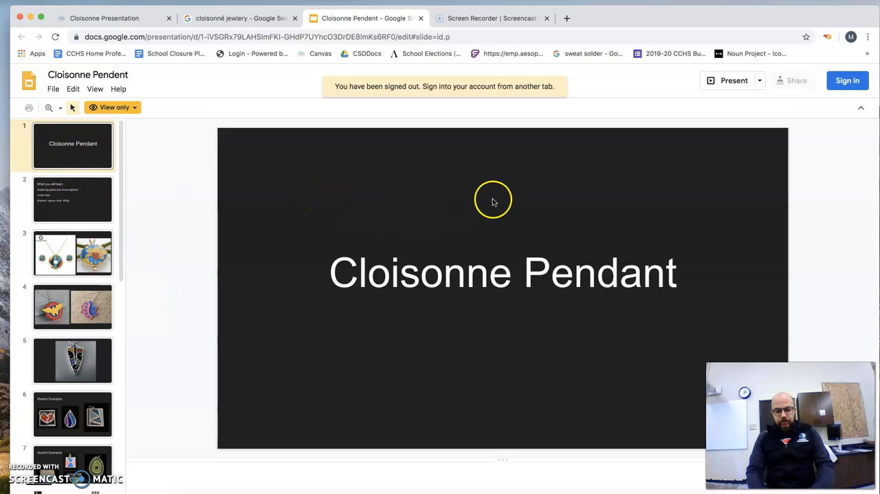
{"action": "left_click", "coordinate": [72, 198]}
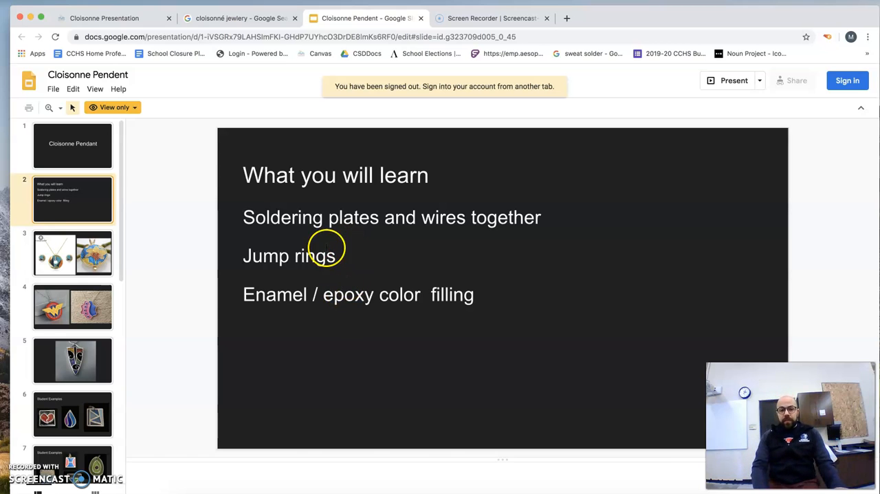
{"action": "left_click", "coordinate": [73, 254]}
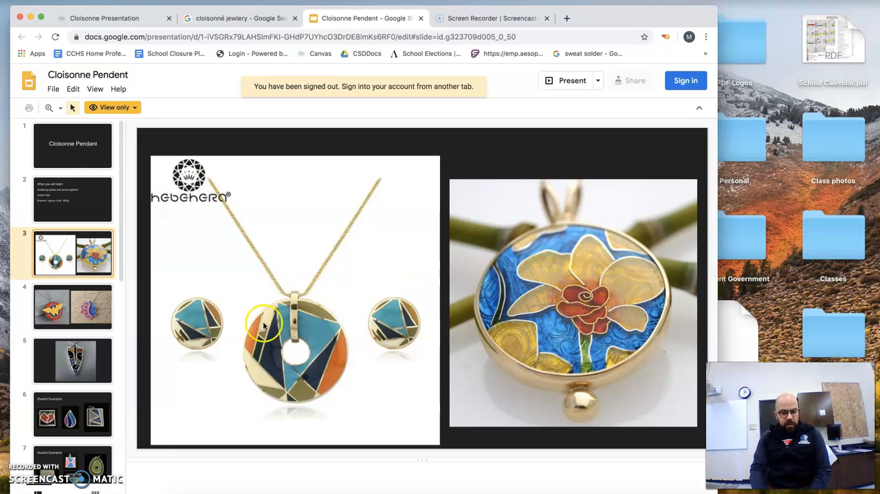
{"action": "mouse_move", "coordinate": [250, 333]}
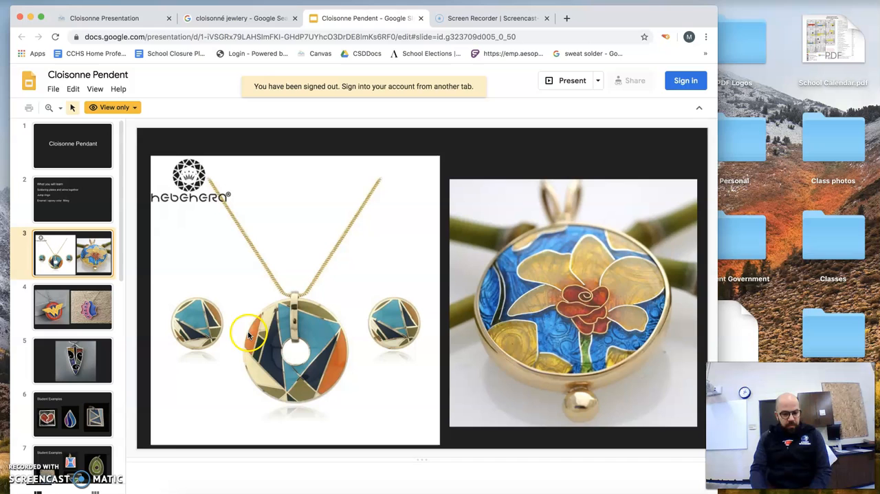
{"action": "mouse_move", "coordinate": [536, 280]}
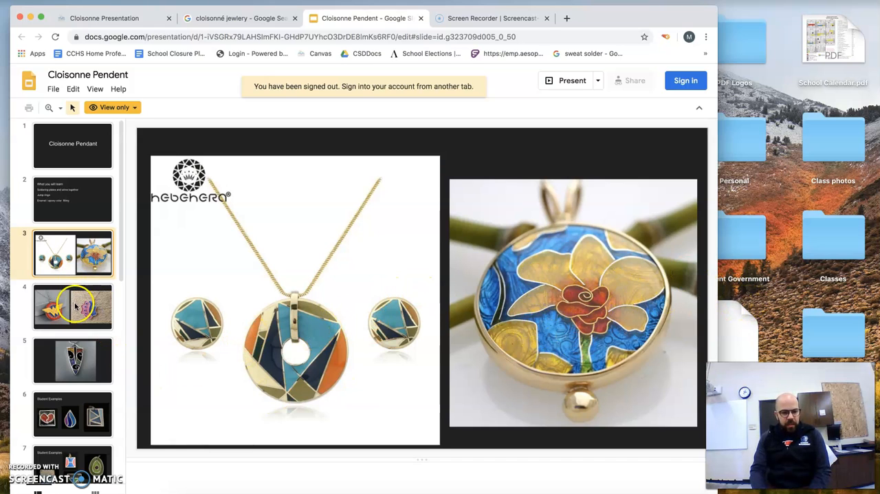
{"action": "left_click", "coordinate": [72, 308]}
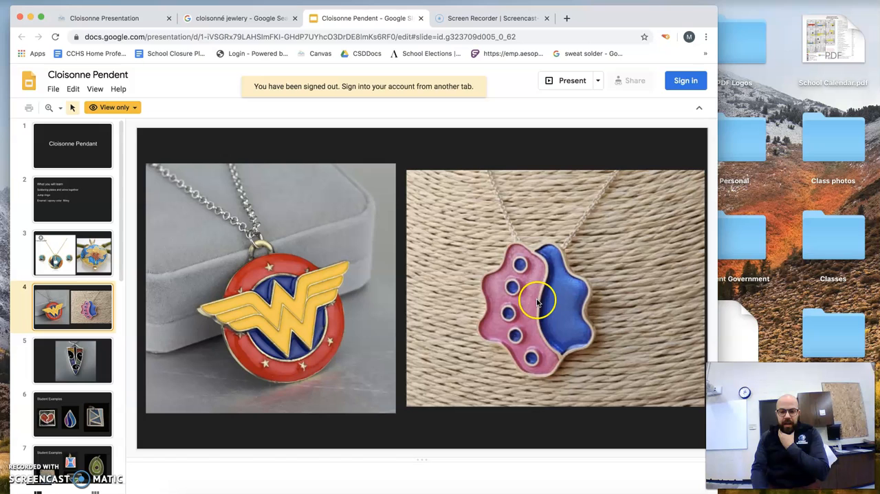
Page through the Student Examples slides up to slide 8.
{"action": "left_click", "coordinate": [73, 361]}
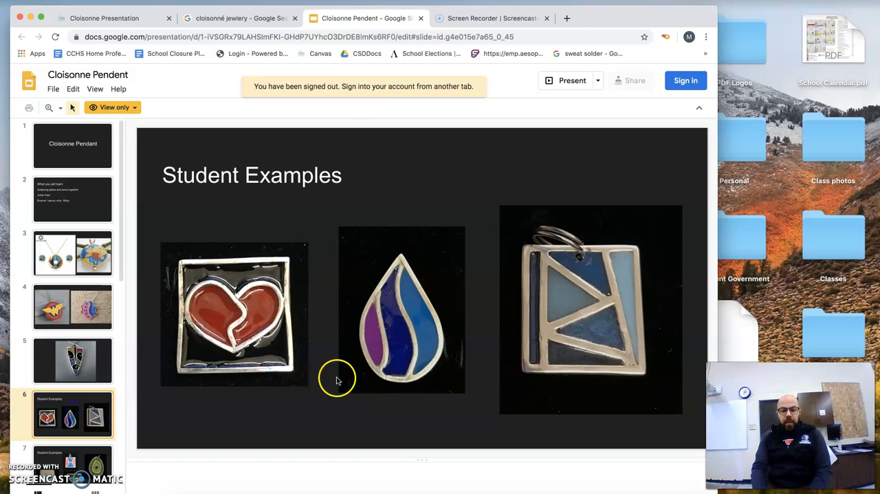
{"action": "mouse_move", "coordinate": [263, 320]}
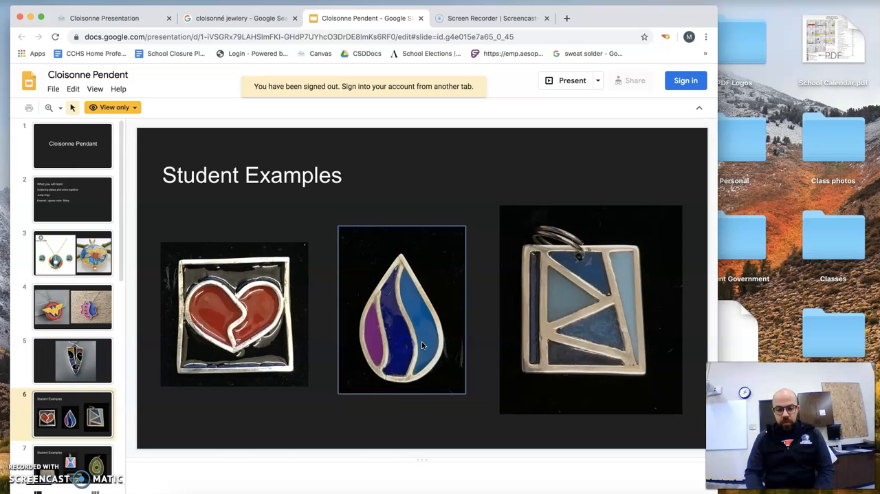
{"action": "left_click", "coordinate": [575, 274]}
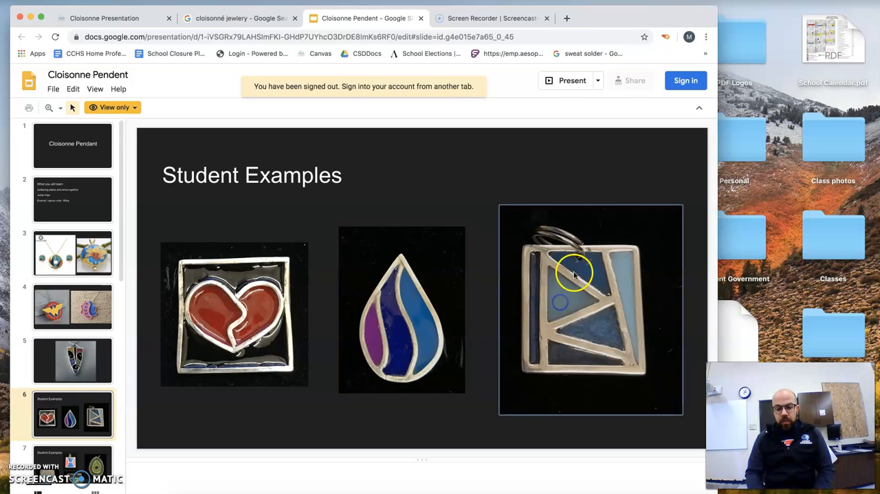
{"action": "mouse_move", "coordinate": [459, 273]}
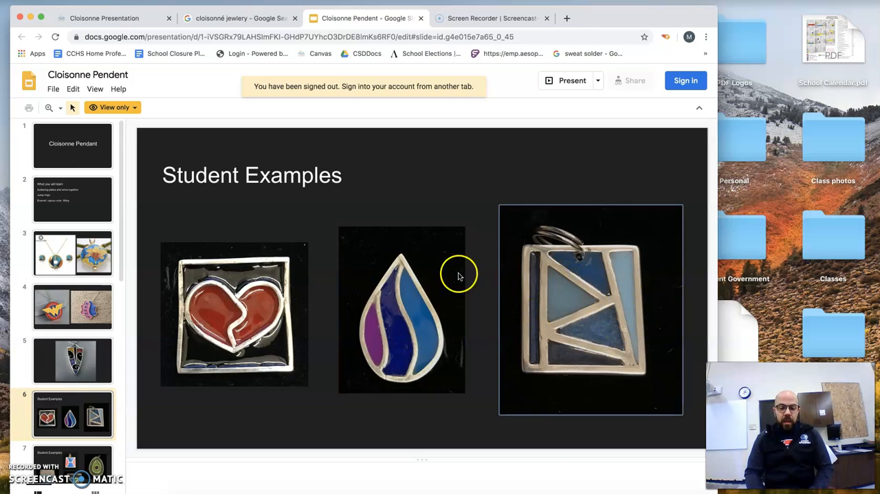
{"action": "mouse_move", "coordinate": [380, 343]}
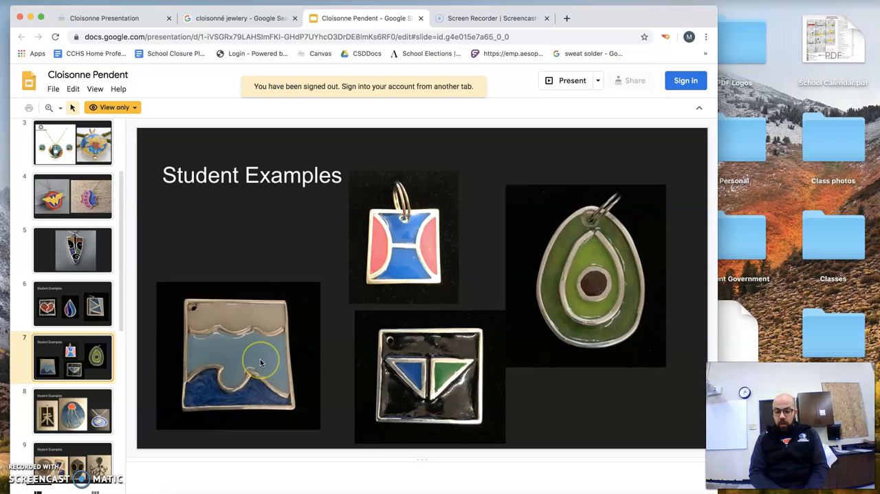
{"action": "mouse_move", "coordinate": [593, 233]}
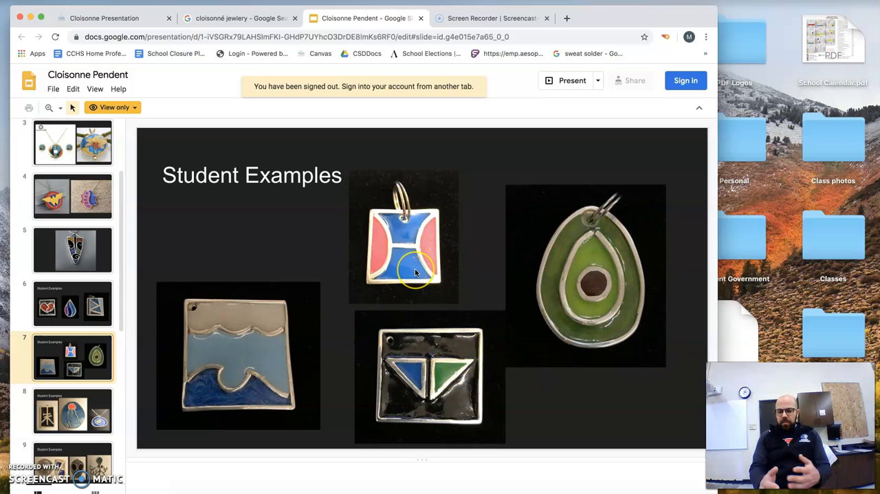
{"action": "mouse_move", "coordinate": [132, 287]}
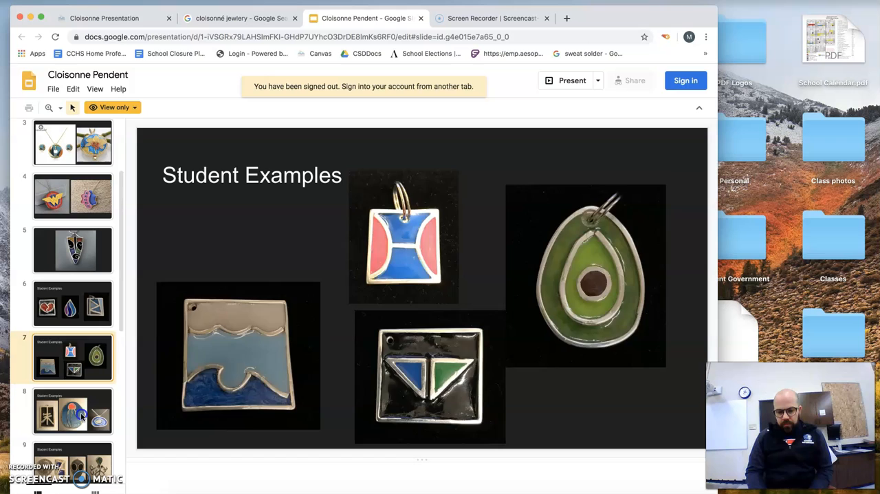
{"action": "left_click", "coordinate": [73, 411]}
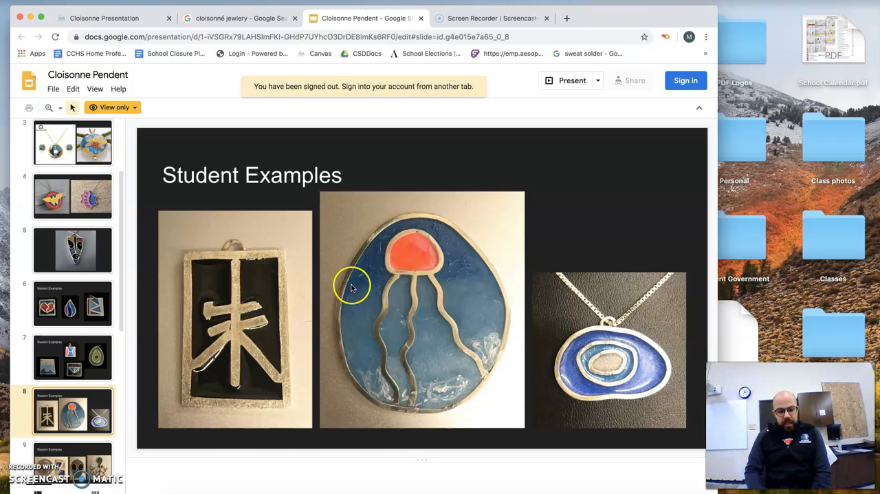
{"action": "mouse_move", "coordinate": [591, 347]}
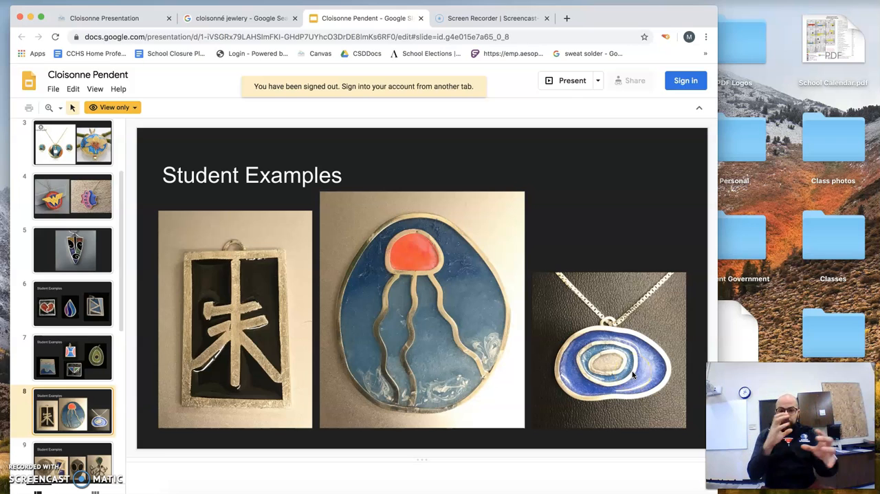
{"action": "scroll", "scroll_direction": "down", "scroll_amount": 3}
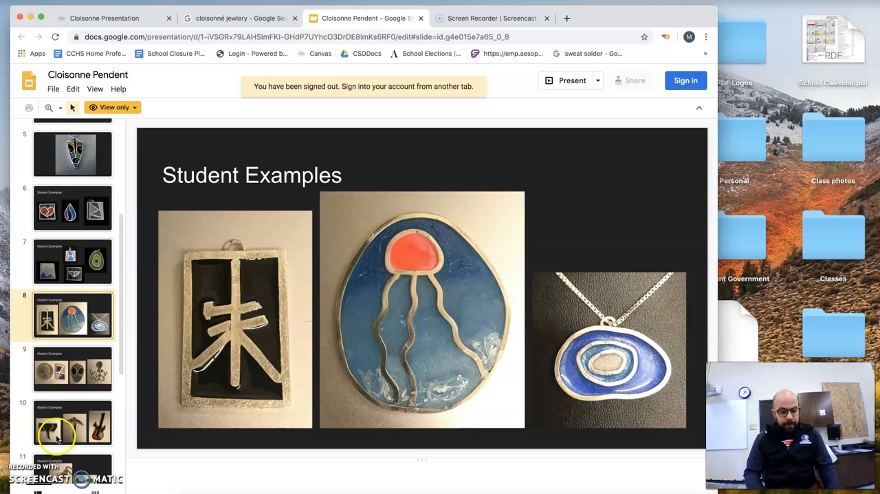
View slides 9–11: coin/alien, pickaxe/guitar, and fish/plant student pendants.
{"action": "left_click", "coordinate": [73, 363]}
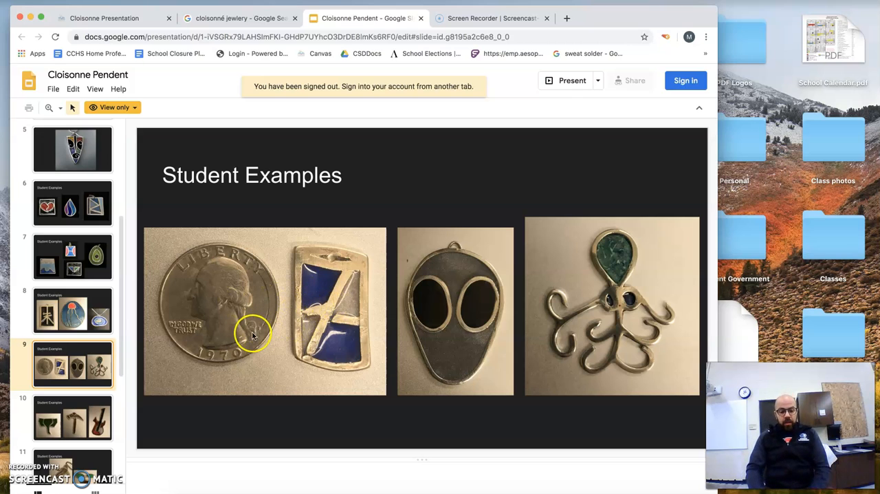
{"action": "mouse_move", "coordinate": [340, 301]}
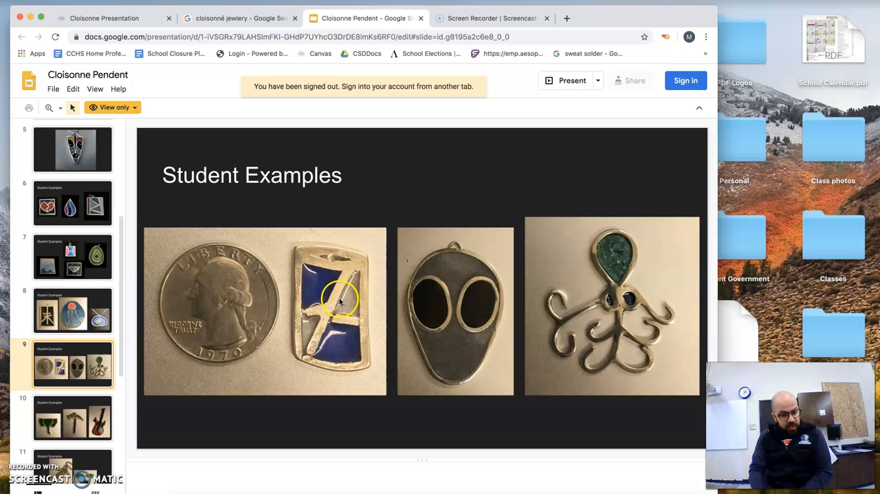
{"action": "mouse_move", "coordinate": [459, 330]}
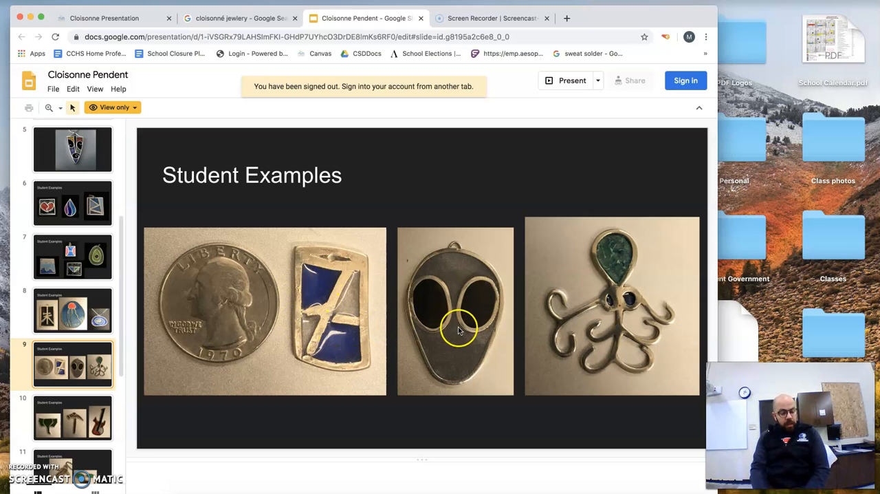
{"action": "mouse_move", "coordinate": [599, 332]}
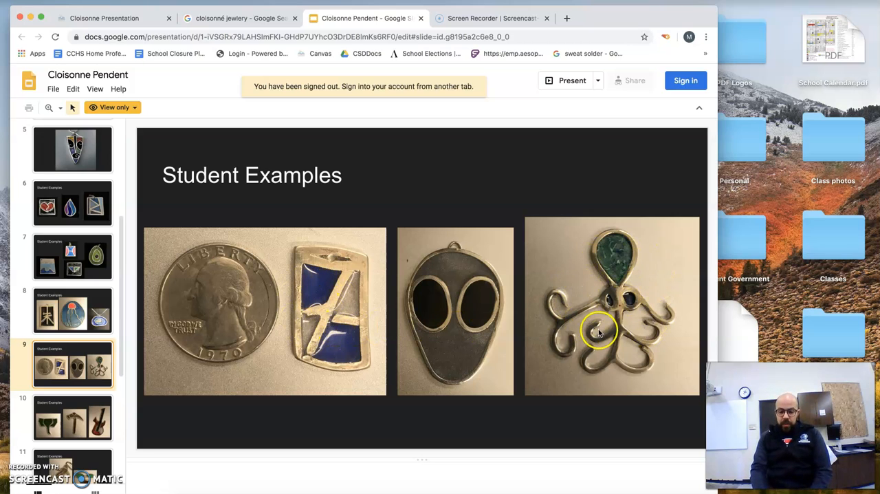
{"action": "mouse_move", "coordinate": [383, 325]}
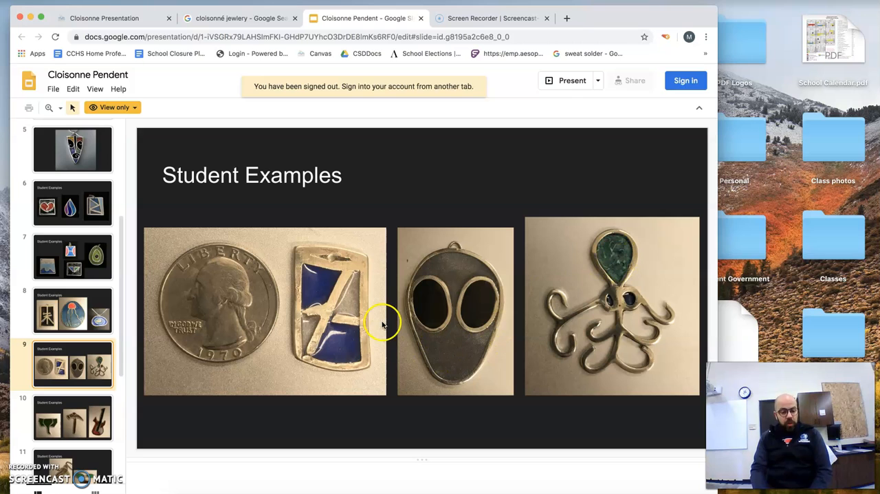
{"action": "mouse_move", "coordinate": [299, 319]}
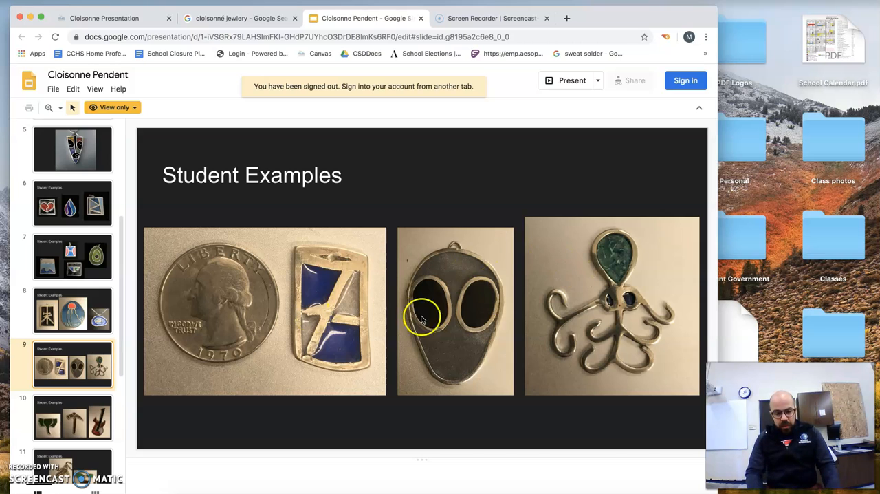
{"action": "left_click", "coordinate": [72, 419]}
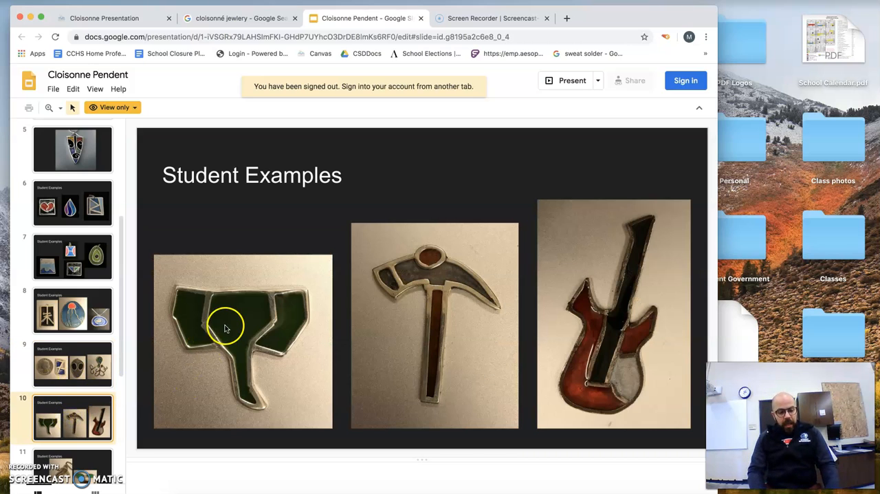
{"action": "mouse_move", "coordinate": [440, 303]}
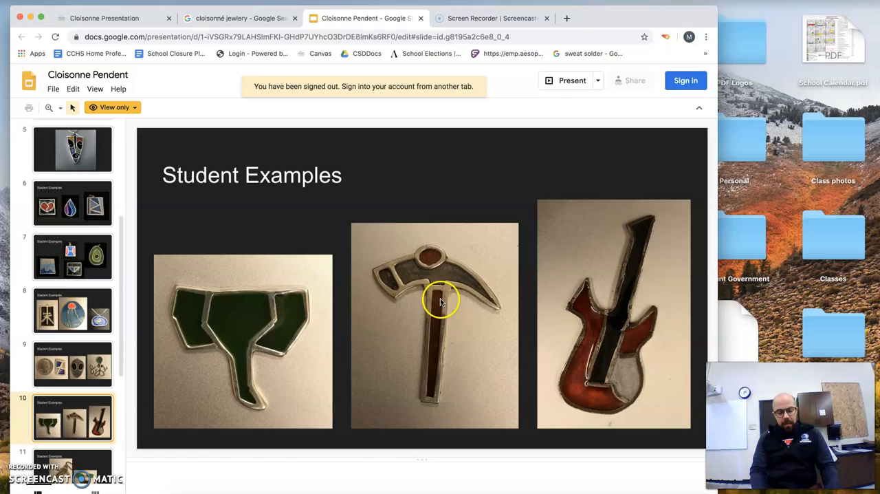
{"action": "mouse_move", "coordinate": [609, 344]}
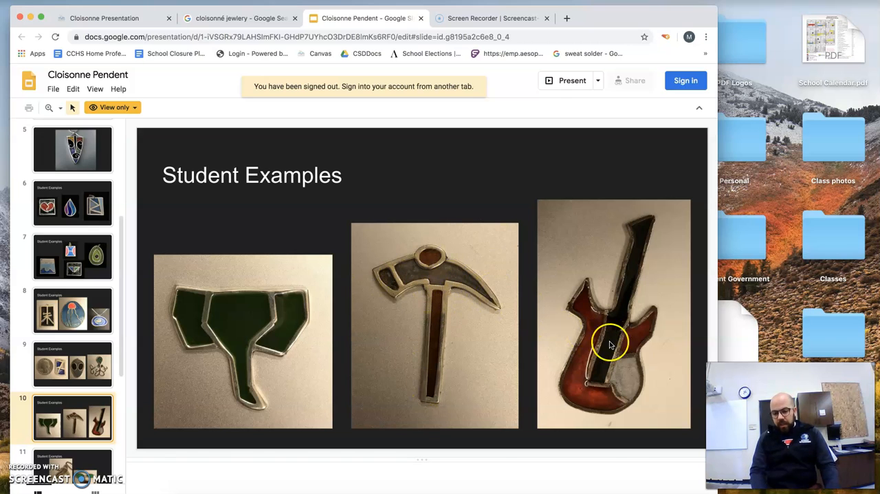
{"action": "mouse_move", "coordinate": [239, 357]}
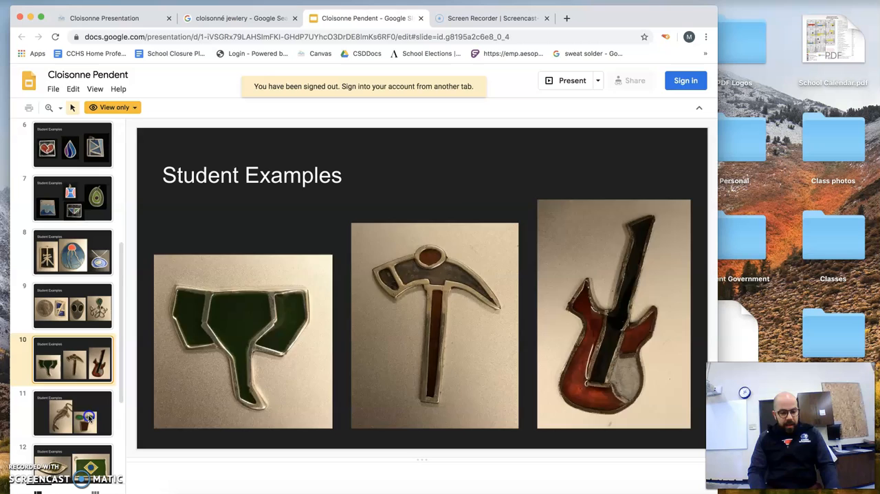
{"action": "left_click", "coordinate": [71, 413]}
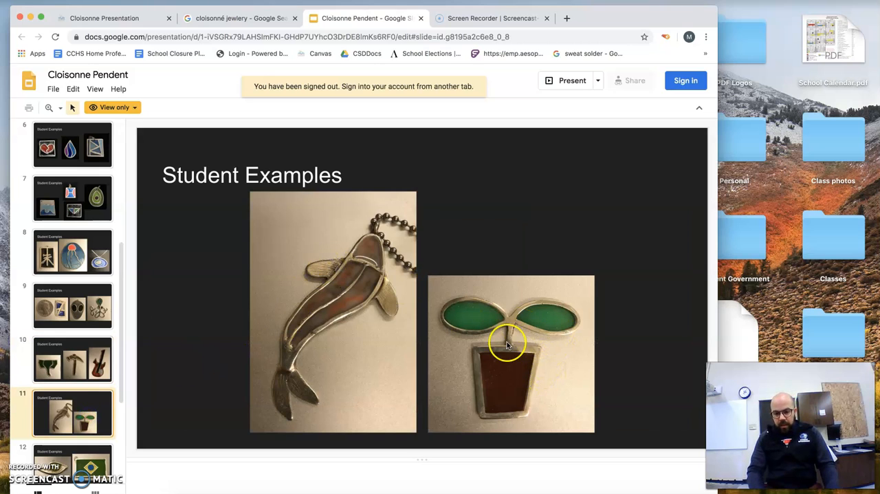
{"action": "mouse_move", "coordinate": [433, 307]}
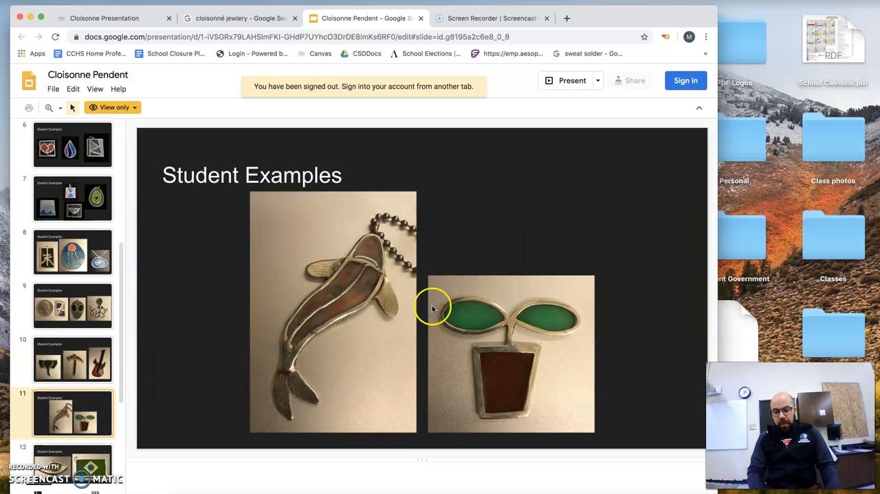
{"action": "mouse_move", "coordinate": [79, 394]}
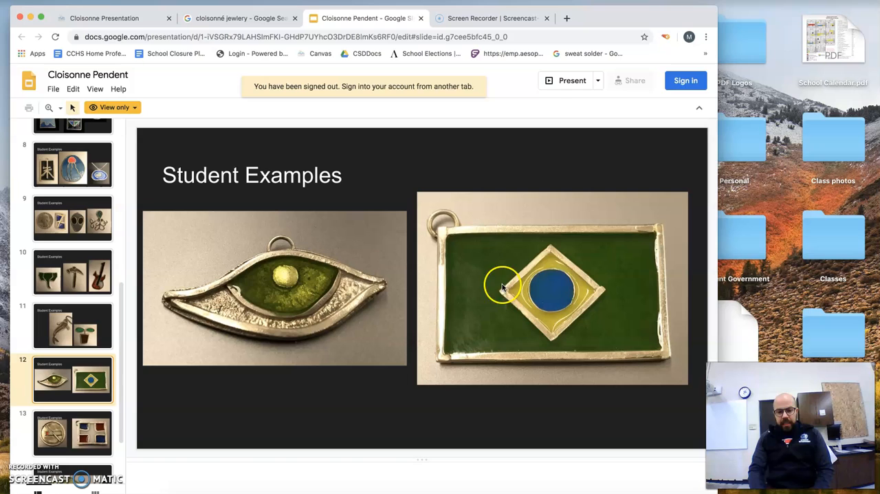
{"action": "mouse_move", "coordinate": [208, 366]}
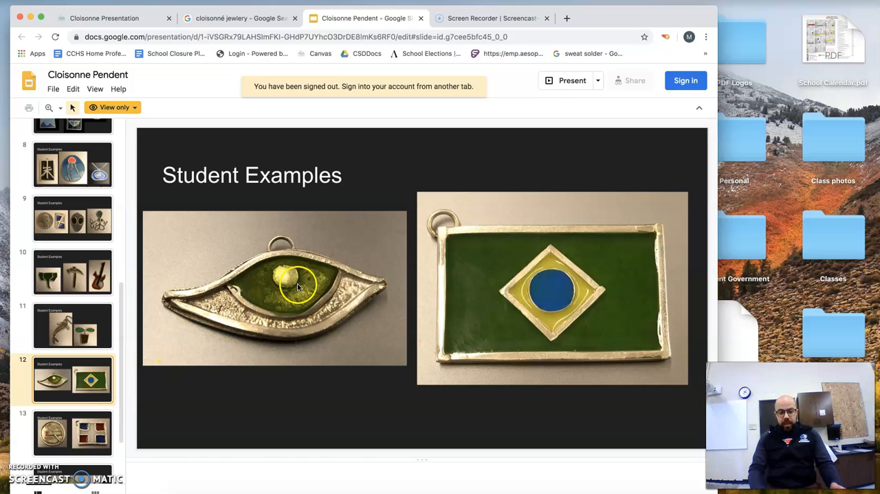
{"action": "mouse_move", "coordinate": [280, 279]}
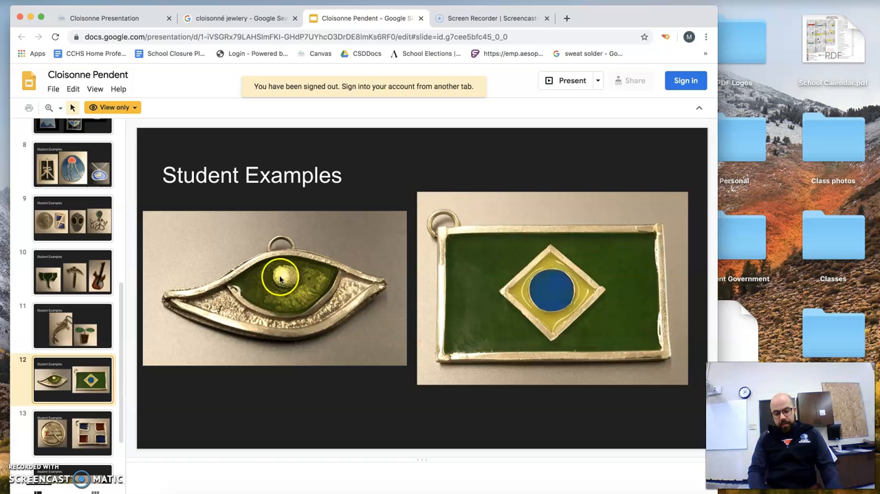
{"action": "mouse_move", "coordinate": [625, 328]}
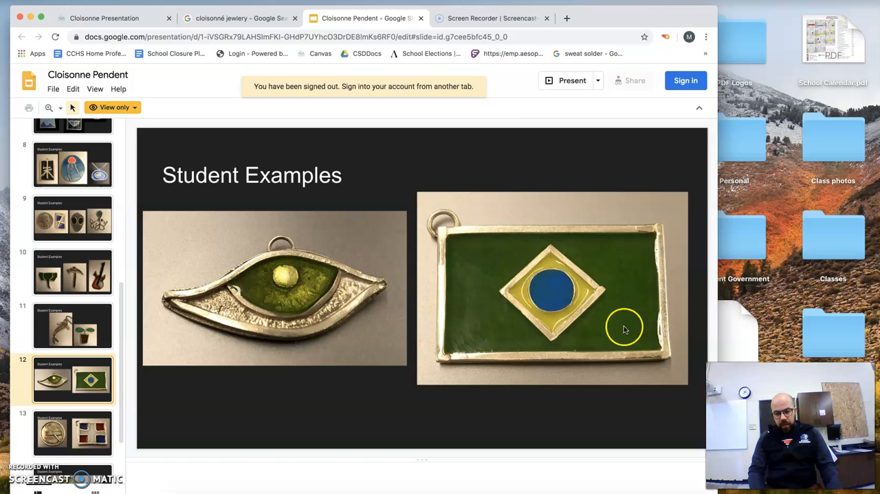
Compare slides 13 and 14 student pendants, then show the grading criteria slide.
{"action": "left_click", "coordinate": [72, 431]}
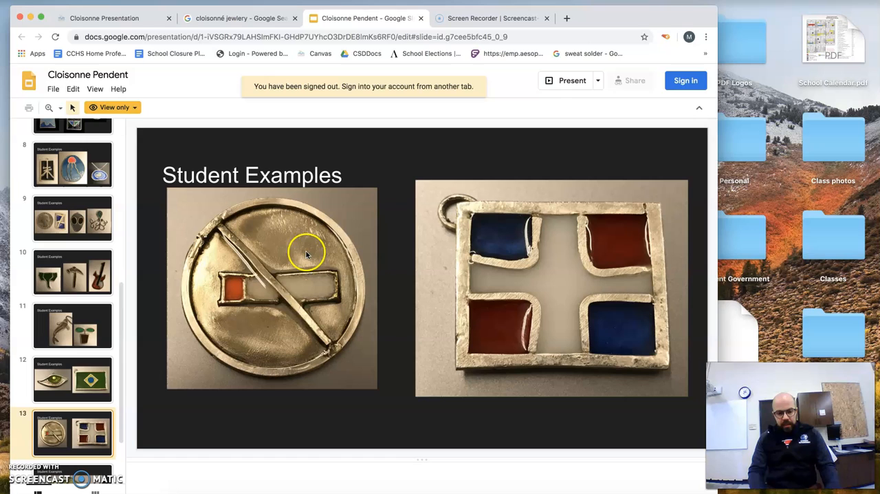
{"action": "mouse_move", "coordinate": [535, 261]}
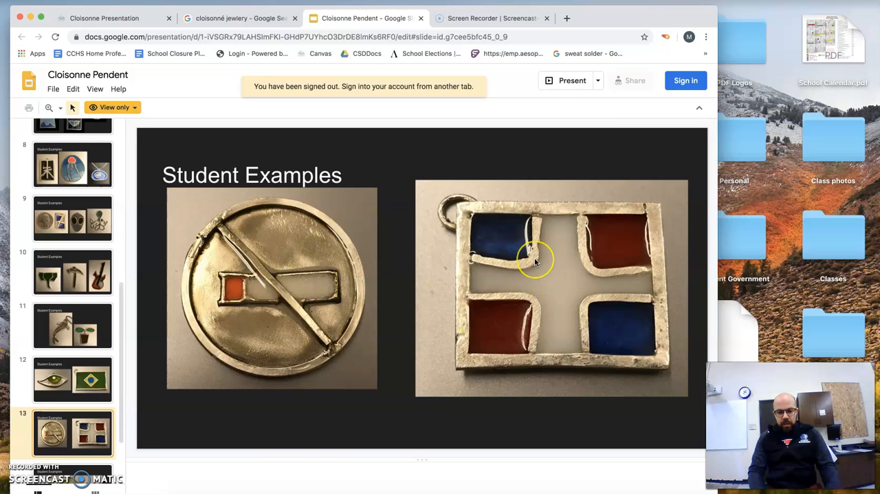
{"action": "left_click", "coordinate": [72, 440]}
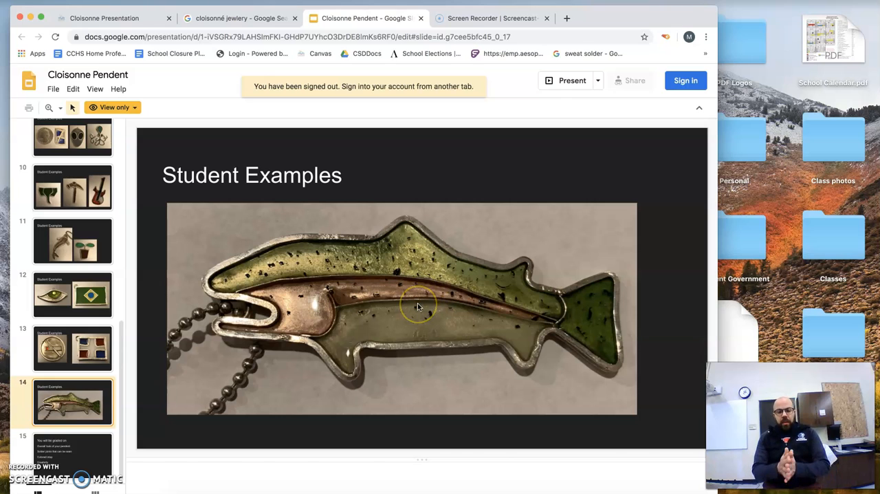
{"action": "left_click", "coordinate": [72, 349]}
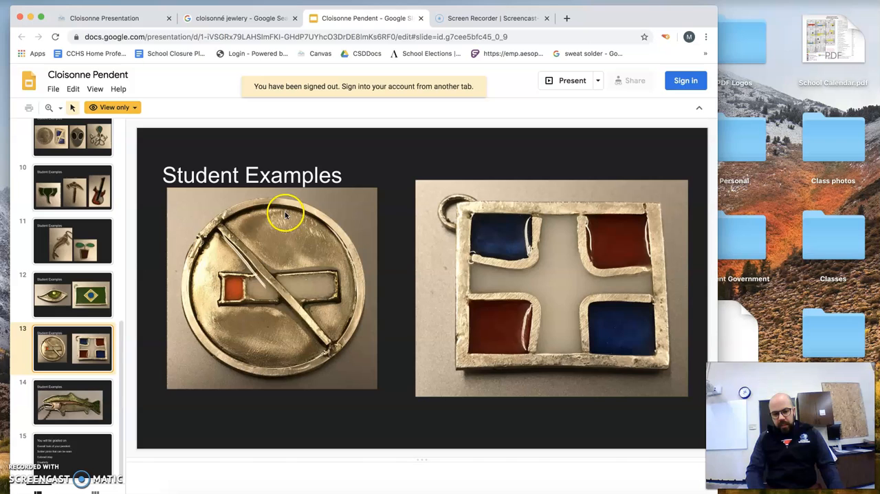
{"action": "mouse_move", "coordinate": [584, 262]}
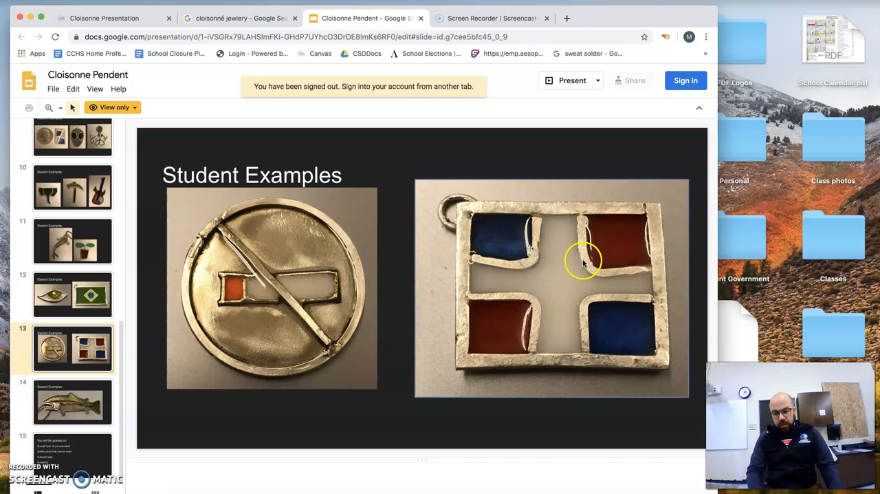
{"action": "mouse_move", "coordinate": [272, 289]}
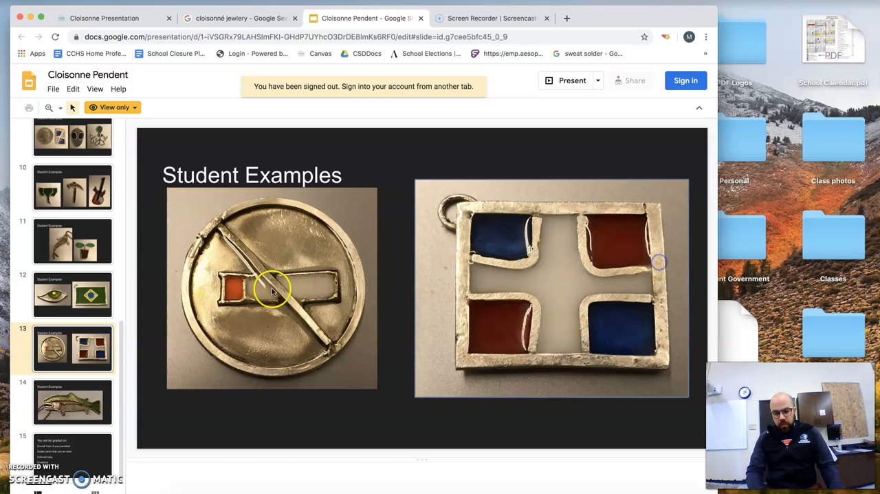
{"action": "left_click", "coordinate": [73, 401]}
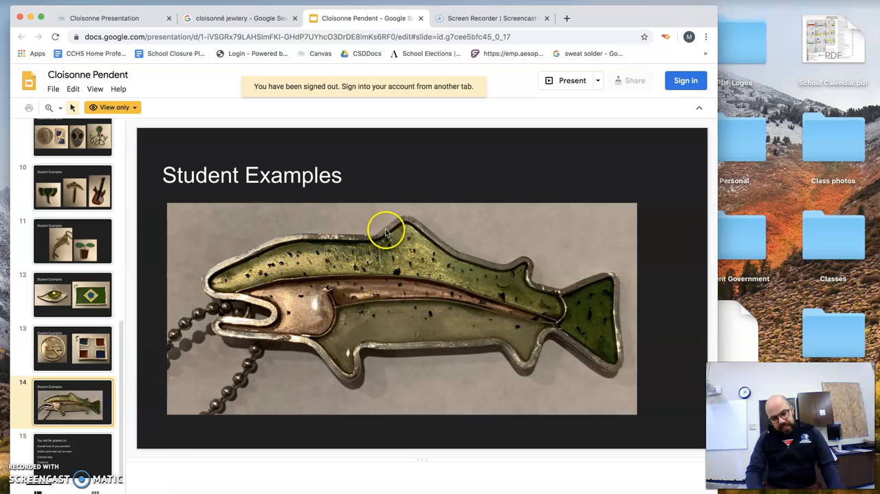
{"action": "mouse_move", "coordinate": [251, 292]}
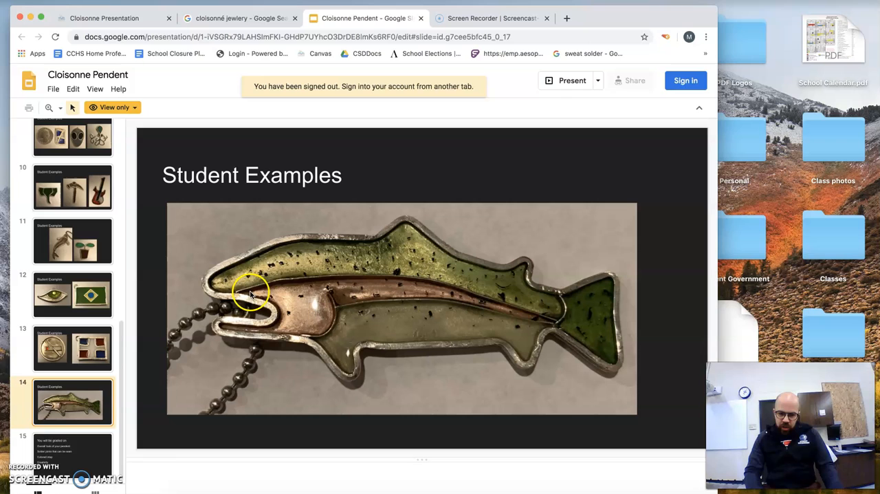
{"action": "mouse_move", "coordinate": [525, 332]}
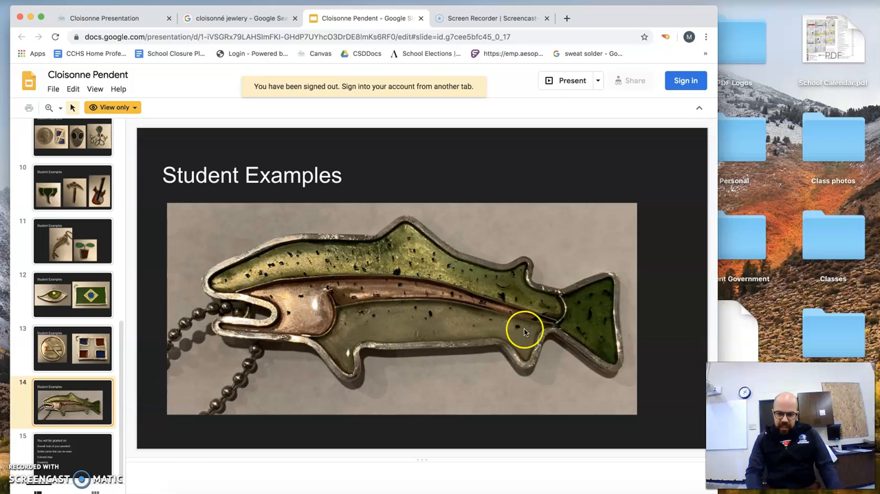
{"action": "mouse_move", "coordinate": [325, 330]}
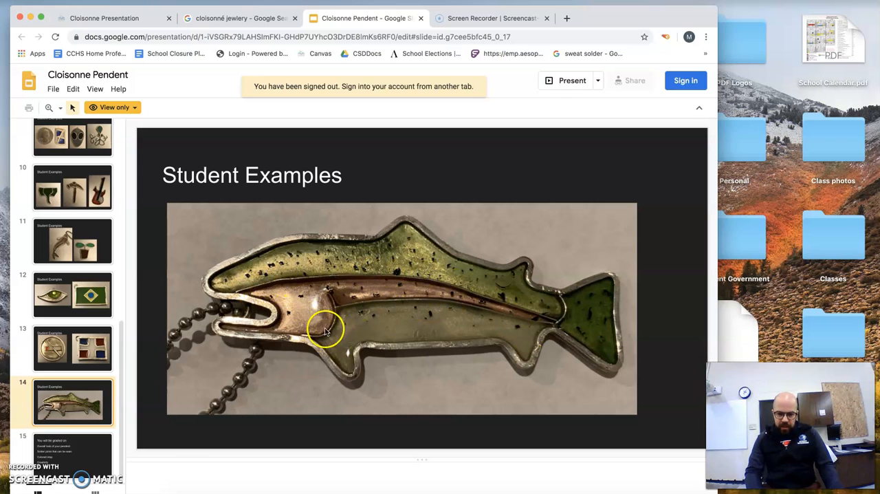
{"action": "mouse_move", "coordinate": [302, 342]}
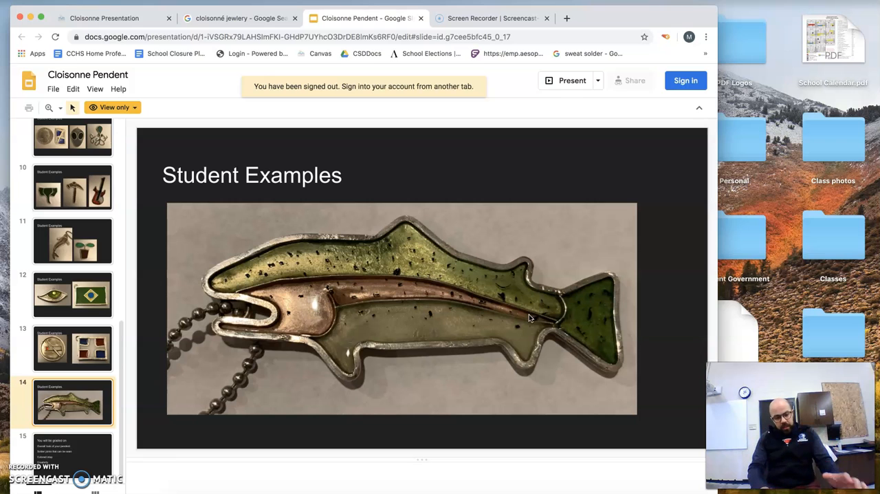
{"action": "left_click", "coordinate": [72, 349]}
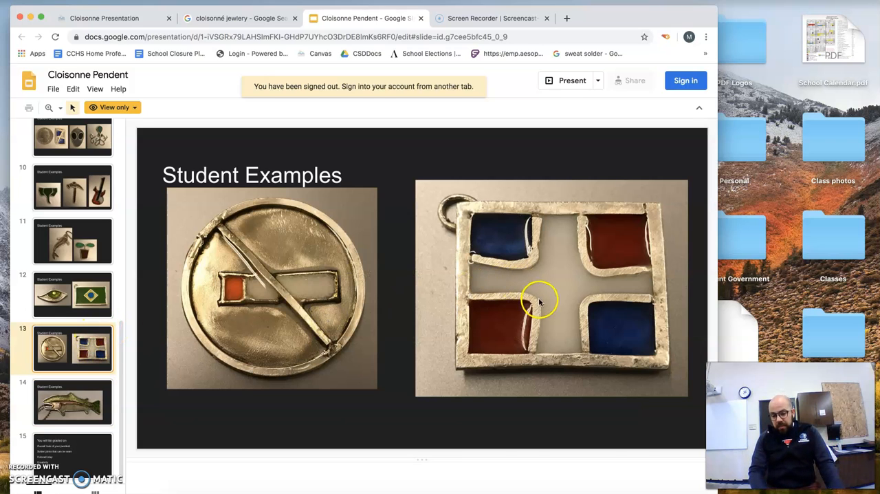
{"action": "left_click", "coordinate": [72, 402]}
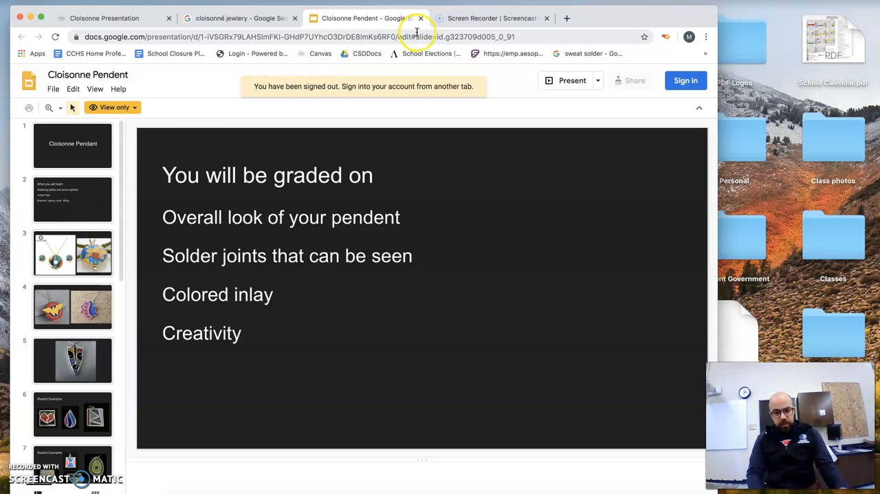
{"action": "left_click", "coordinate": [244, 18]}
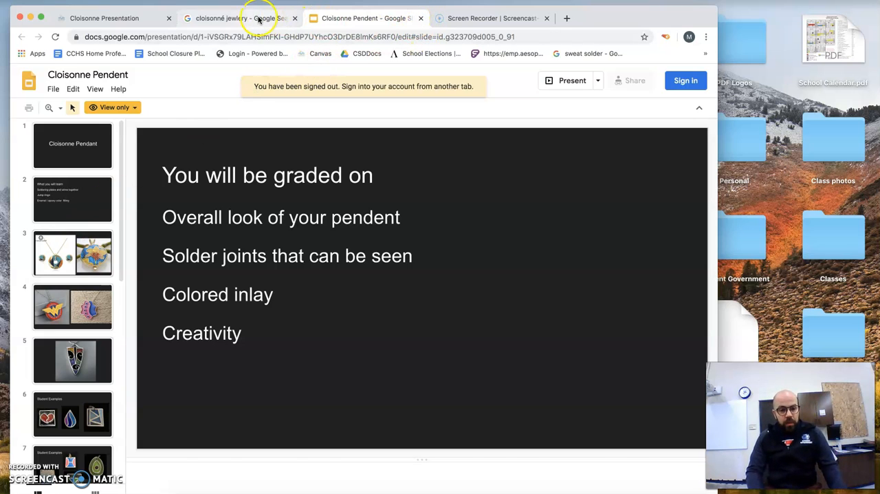
Review the Cloisonne Presentation assignment, then go to the Jewelry 2 Modules list.
{"action": "left_click", "coordinate": [107, 17]}
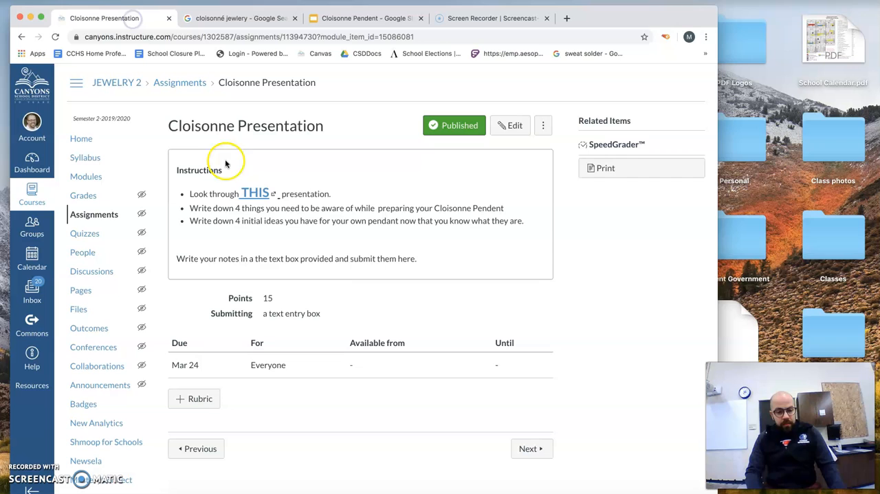
{"action": "mouse_move", "coordinate": [235, 207]}
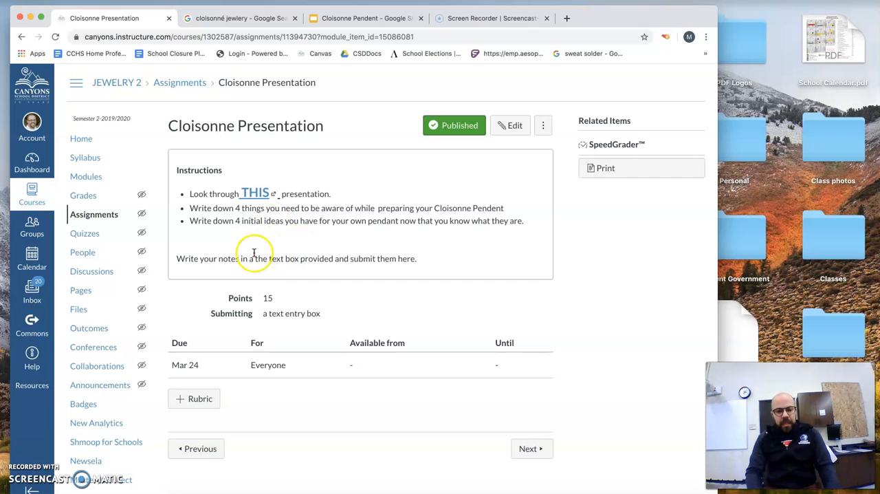
{"action": "mouse_move", "coordinate": [270, 262]}
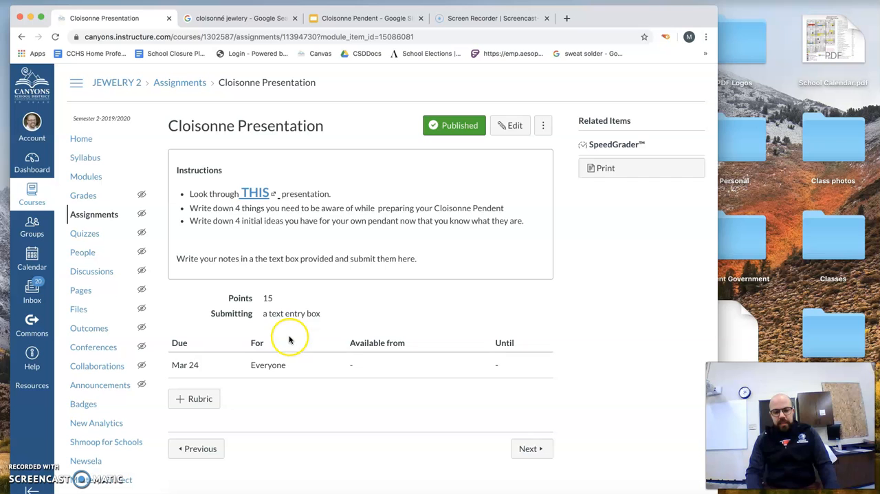
{"action": "mouse_move", "coordinate": [86, 177]}
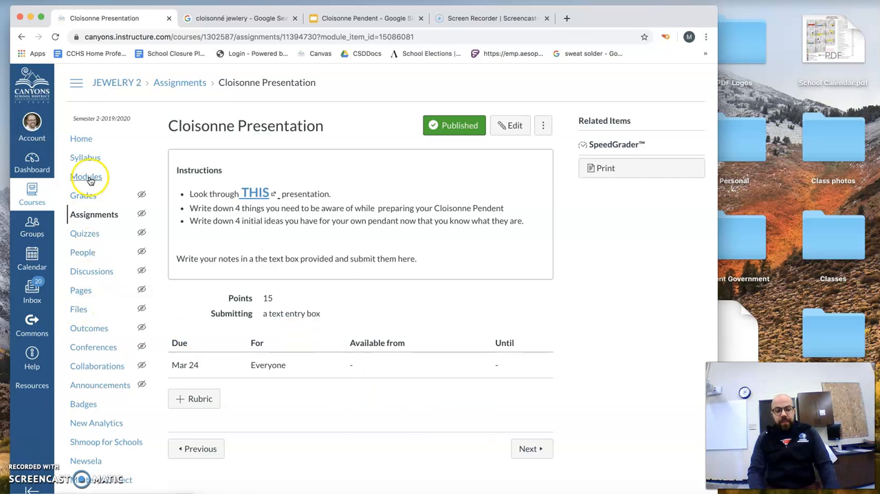
{"action": "left_click", "coordinate": [86, 177]}
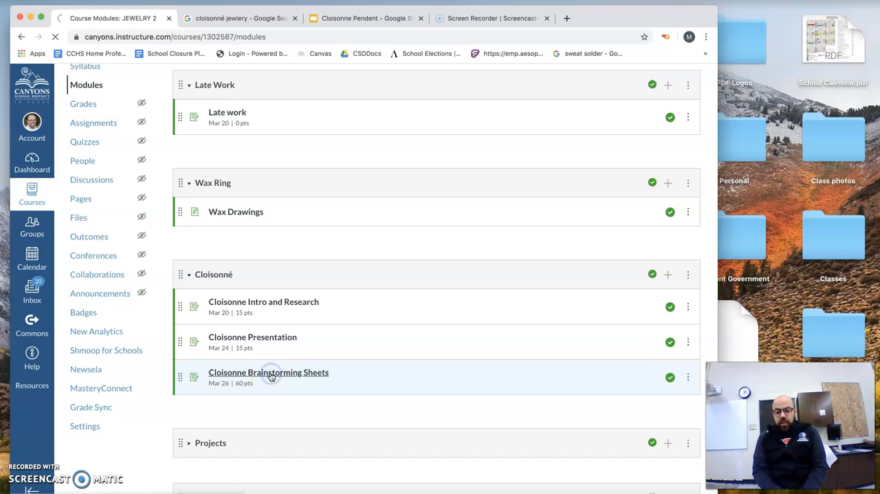
Open Cloisonne Brainstorming Sheets and scroll to its IDEA, DESIGN 1, DESIGN 2, MOCK UP handouts.
{"action": "left_click", "coordinate": [268, 372]}
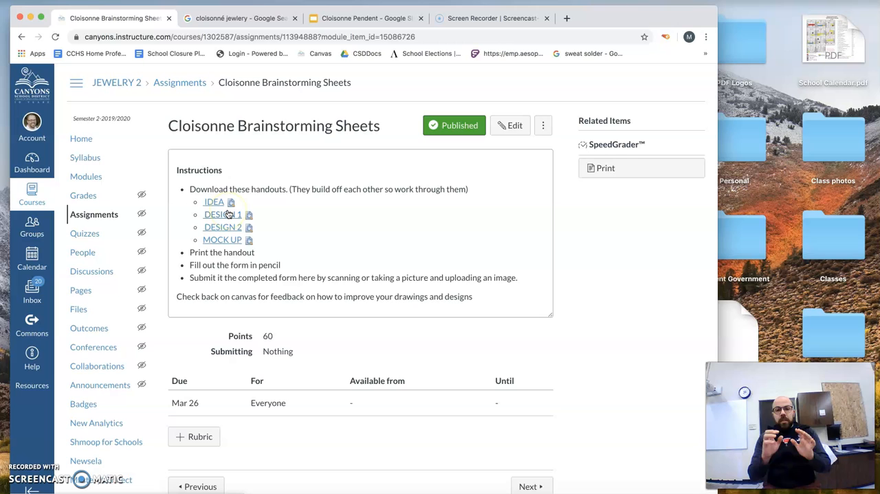
{"action": "mouse_move", "coordinate": [229, 215]}
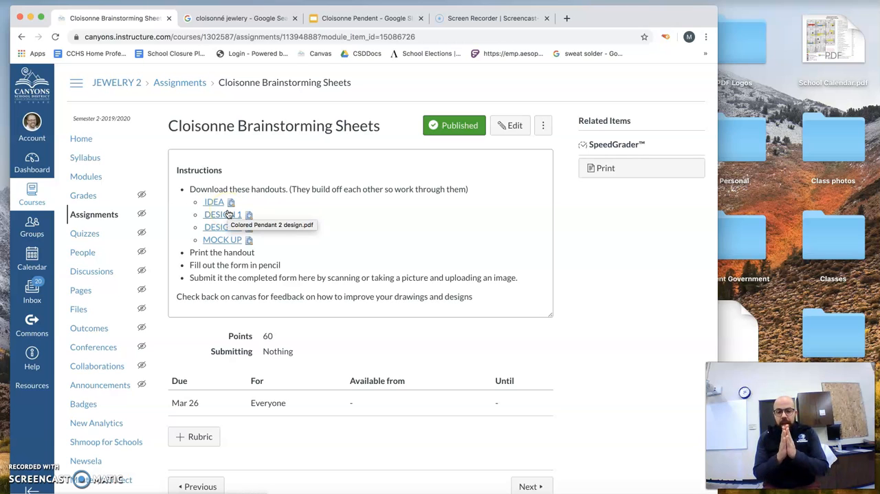
{"action": "mouse_move", "coordinate": [345, 198]}
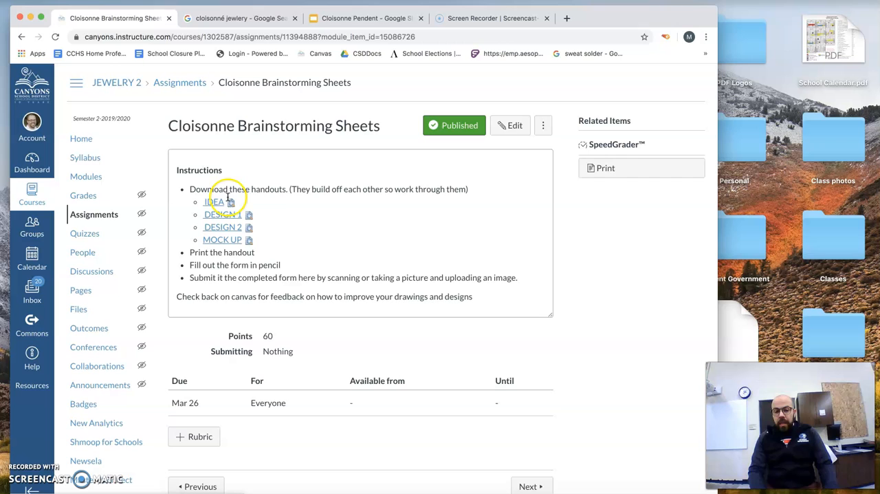
{"action": "mouse_move", "coordinate": [230, 202]}
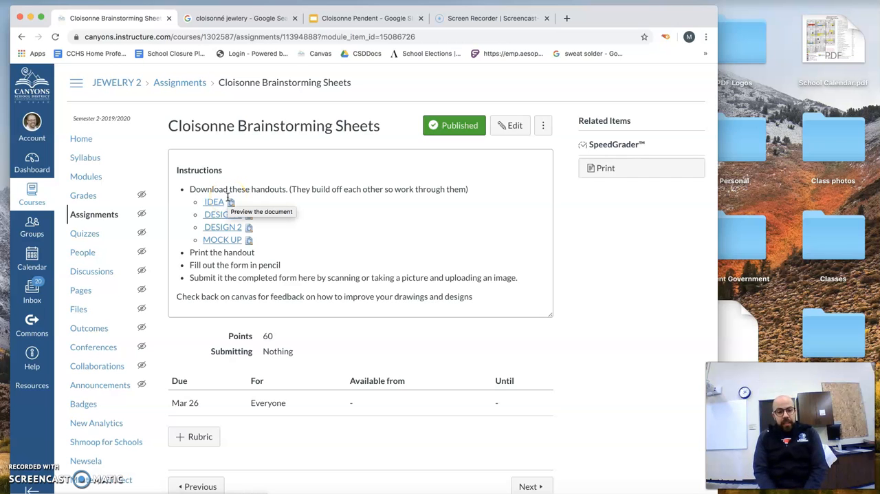
{"action": "mouse_move", "coordinate": [219, 205]}
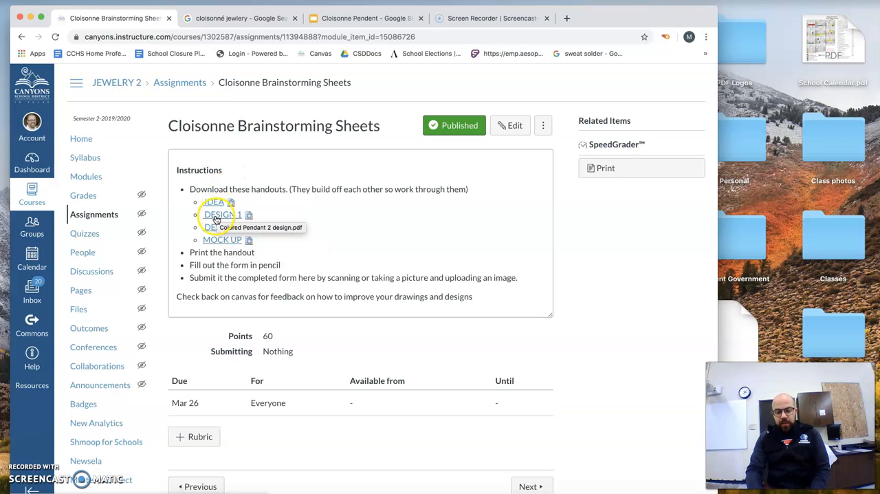
{"action": "mouse_move", "coordinate": [259, 242]}
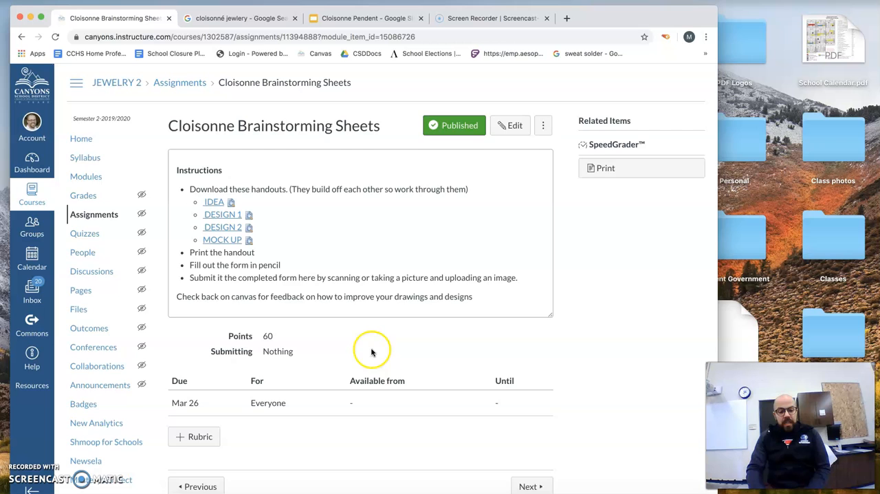
{"action": "scroll", "scroll_direction": "down", "scroll_amount": 3}
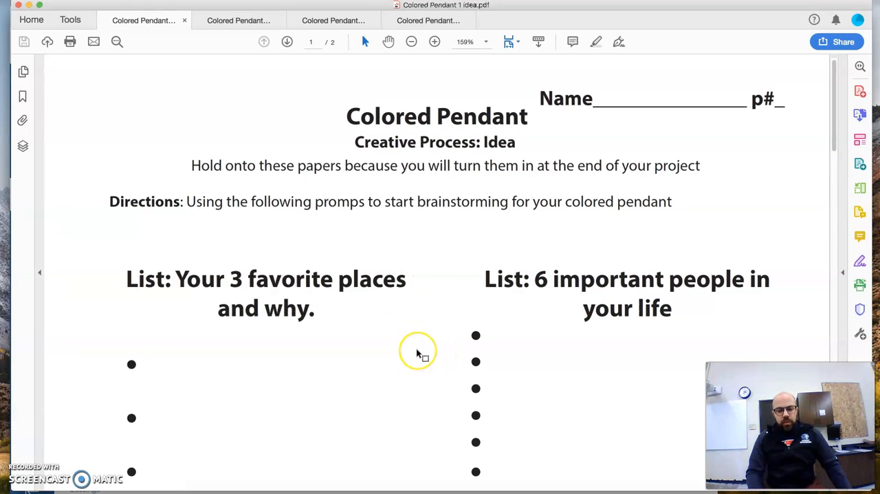
Scroll the Colored Pendant Idea handout down through its brainstorming boxes.
{"action": "scroll", "scroll_direction": "down", "scroll_amount": 3}
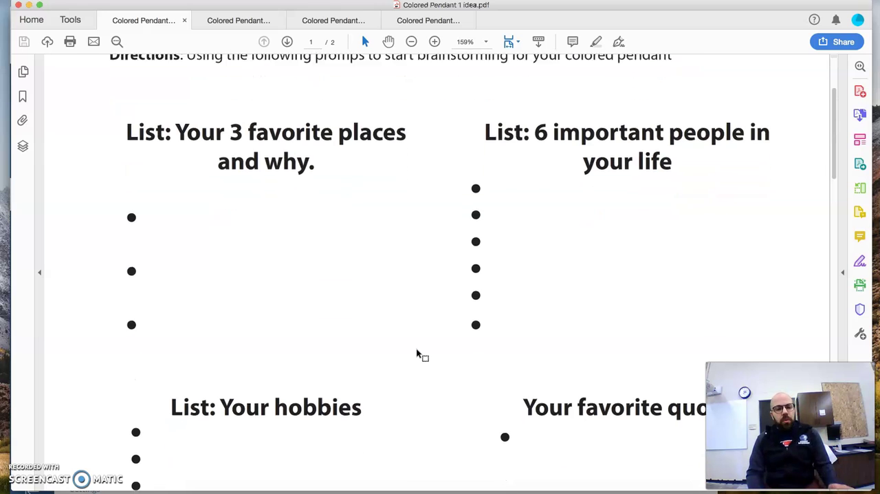
{"action": "scroll", "scroll_direction": "down", "scroll_amount": 3}
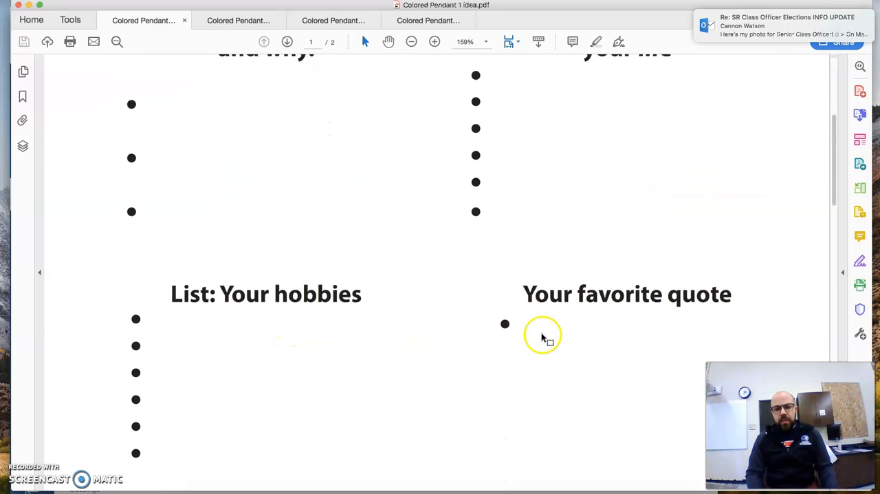
{"action": "scroll", "scroll_direction": "down", "scroll_amount": 3}
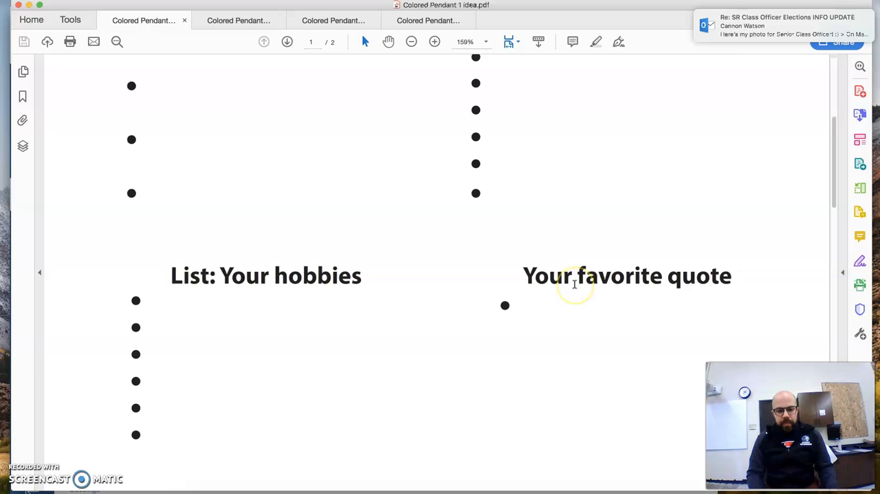
{"action": "scroll", "scroll_direction": "down", "scroll_amount": 3}
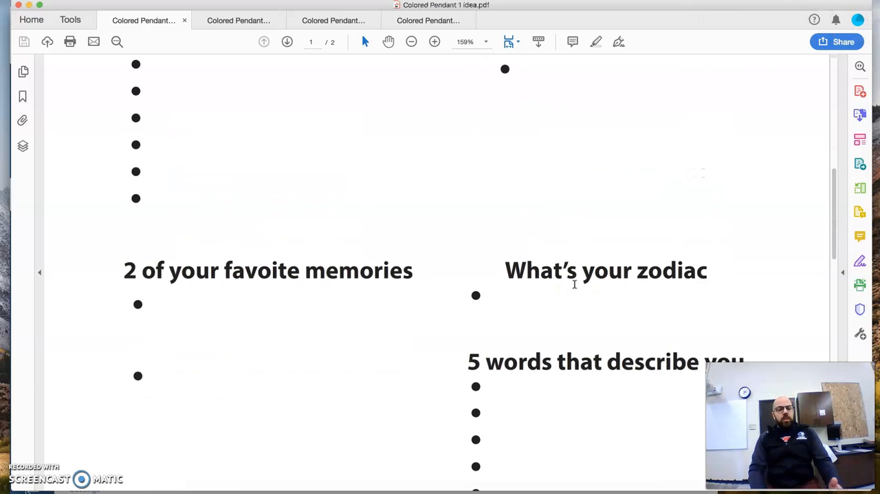
{"action": "scroll", "scroll_direction": "down", "scroll_amount": 3}
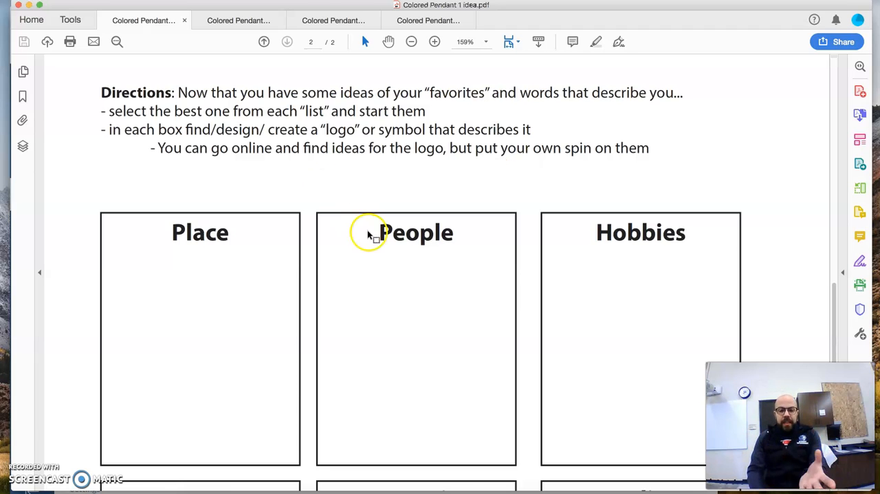
{"action": "scroll", "scroll_direction": "down", "scroll_amount": 3}
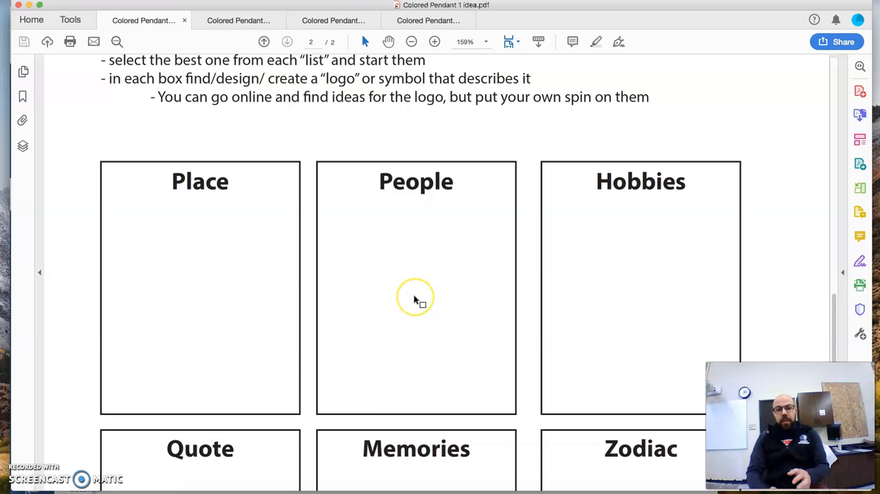
{"action": "mouse_move", "coordinate": [179, 280]}
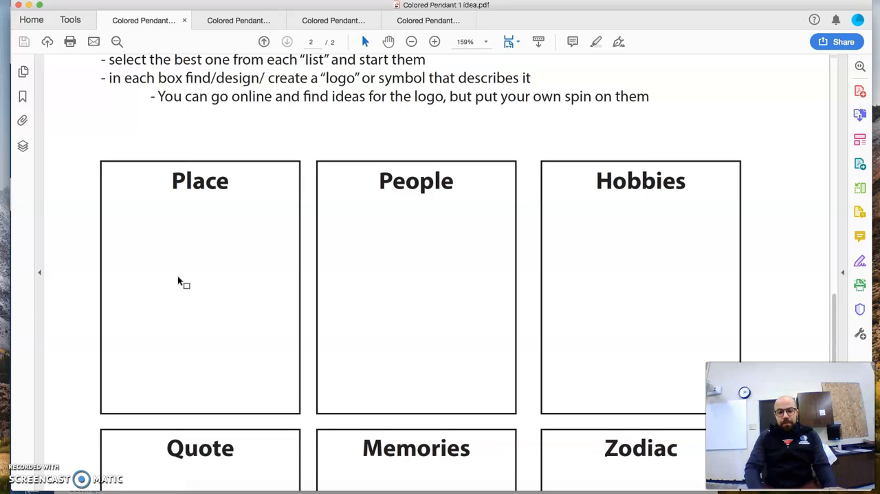
Scroll to the Quote, Memories, Zodiac and Words boxes, then switch to the Design handout.
{"action": "scroll", "scroll_direction": "down", "scroll_amount": 3}
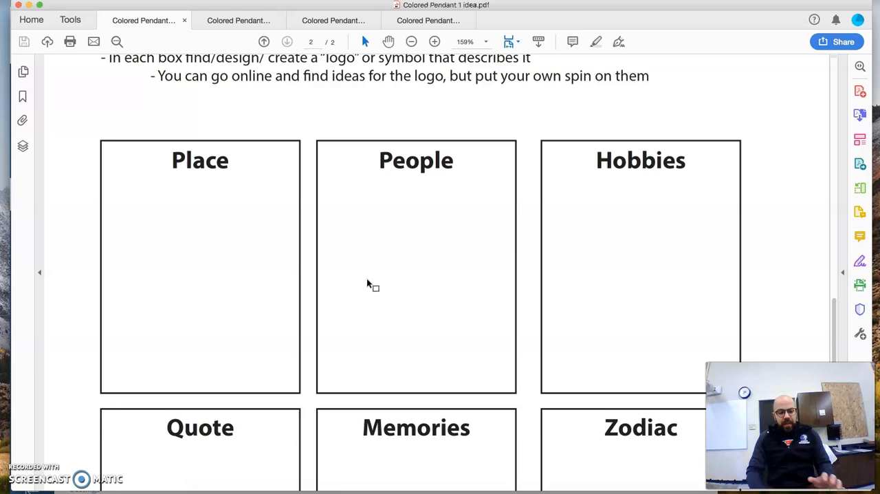
{"action": "scroll", "scroll_direction": "down", "scroll_amount": 3}
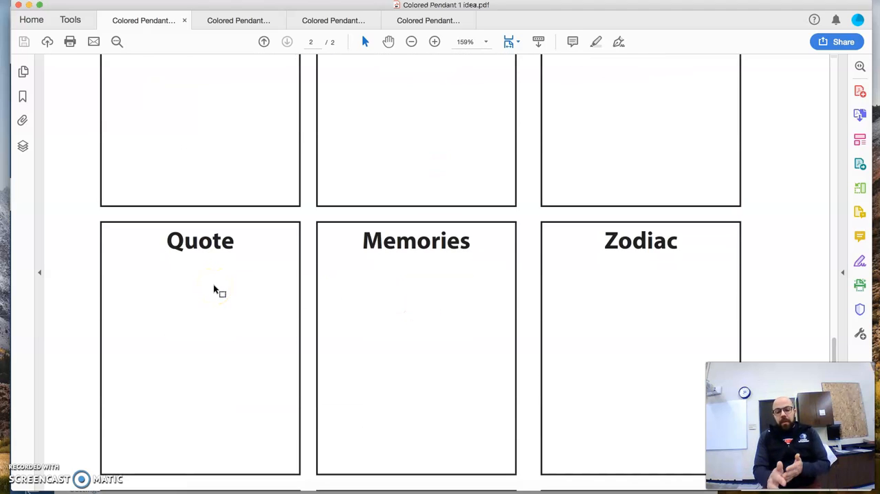
{"action": "mouse_move", "coordinate": [196, 298]}
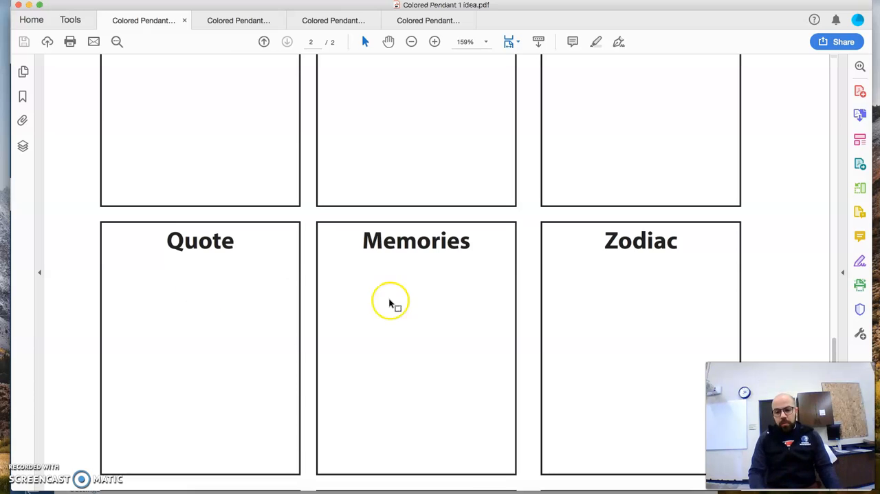
{"action": "scroll", "scroll_direction": "down", "scroll_amount": 3}
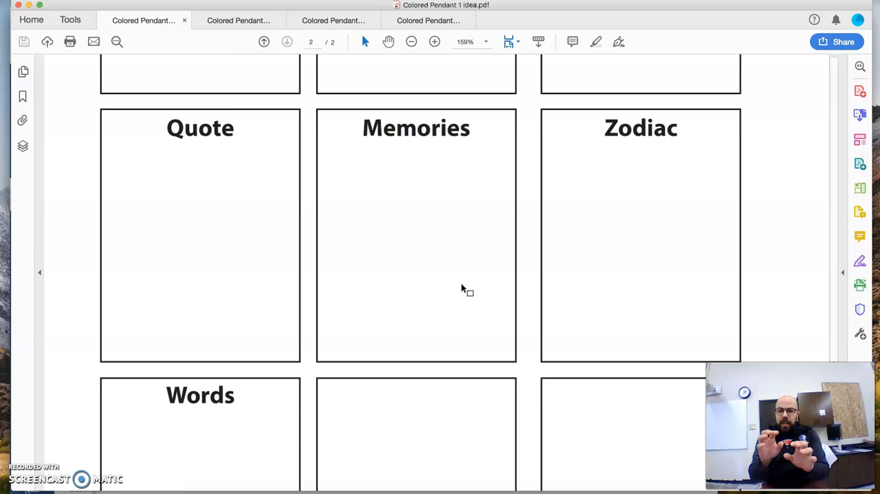
{"action": "mouse_move", "coordinate": [184, 200]}
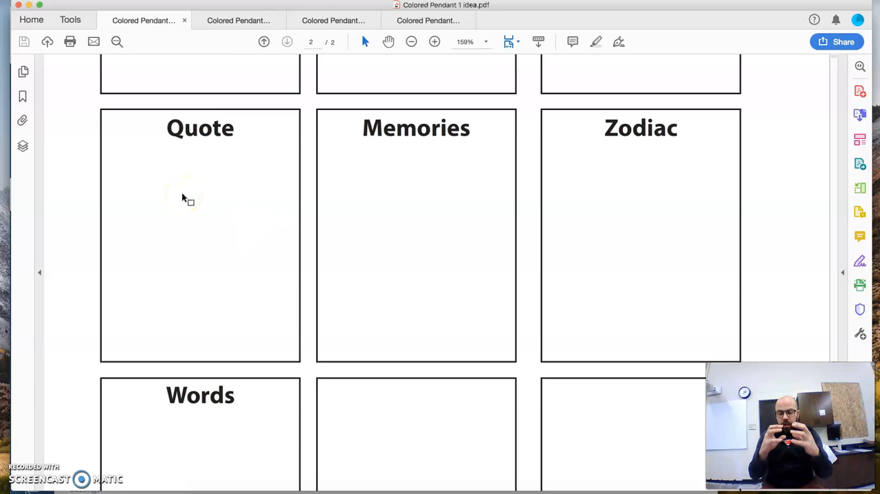
{"action": "mouse_move", "coordinate": [250, 67]}
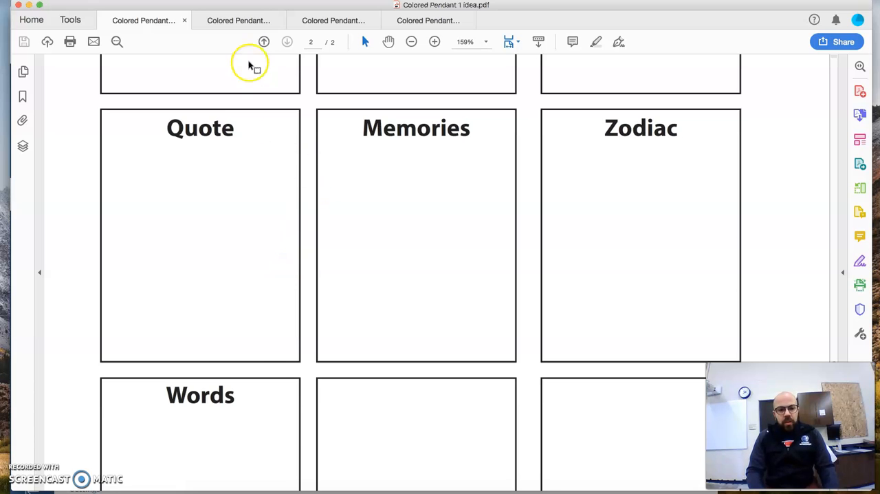
{"action": "left_click", "coordinate": [239, 20]}
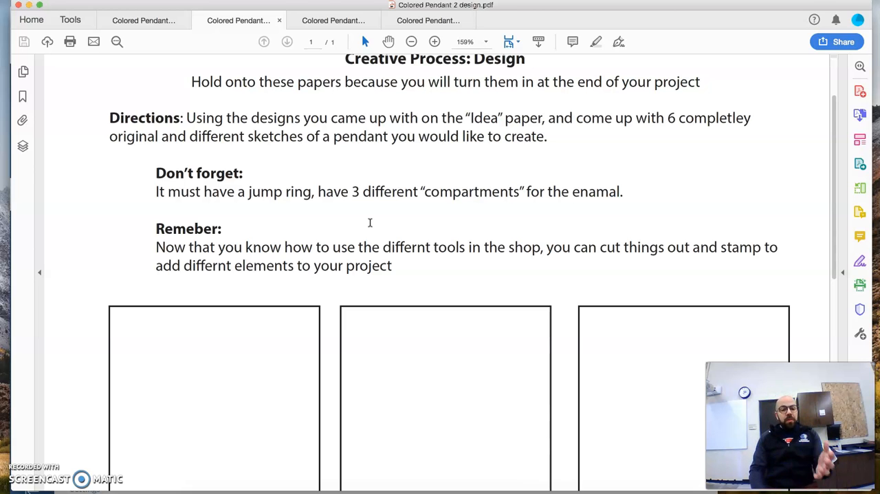
Scroll past the Design handout's six sketch boxes, then switch to Colored Pendant 3 Design Part 2.pdf.
{"action": "scroll", "scroll_direction": "down", "scroll_amount": 3}
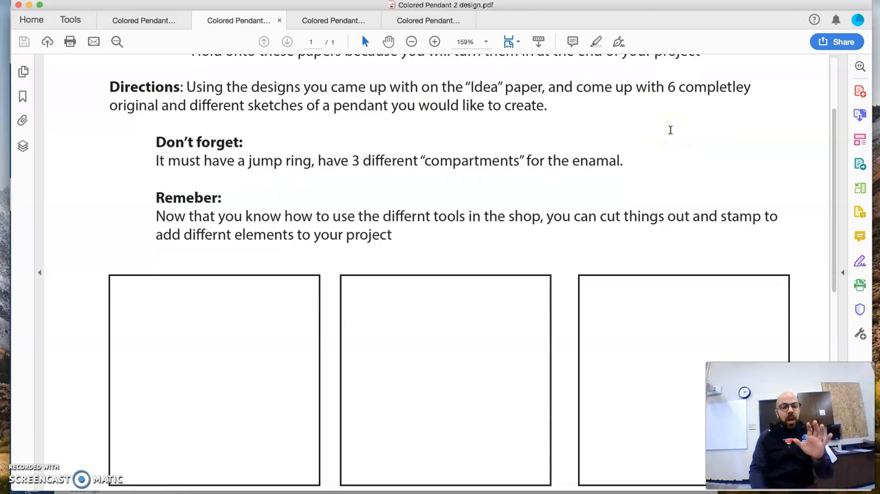
{"action": "mouse_move", "coordinate": [557, 124]}
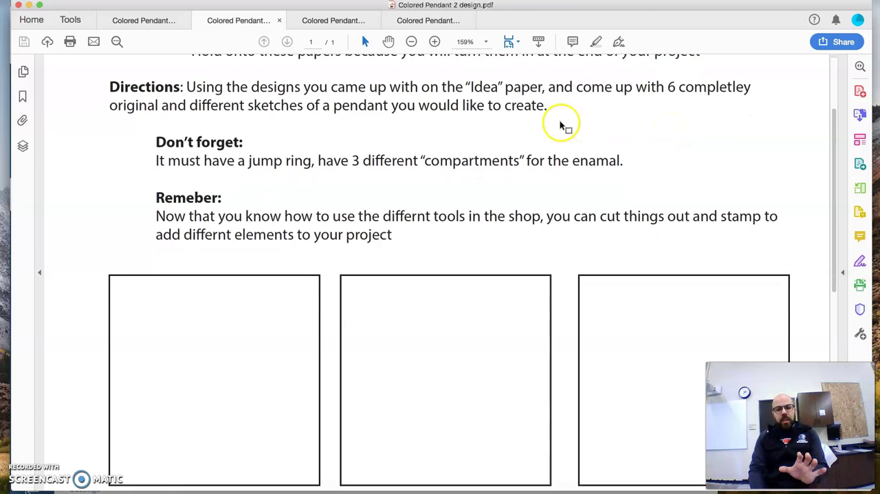
{"action": "mouse_move", "coordinate": [449, 129]}
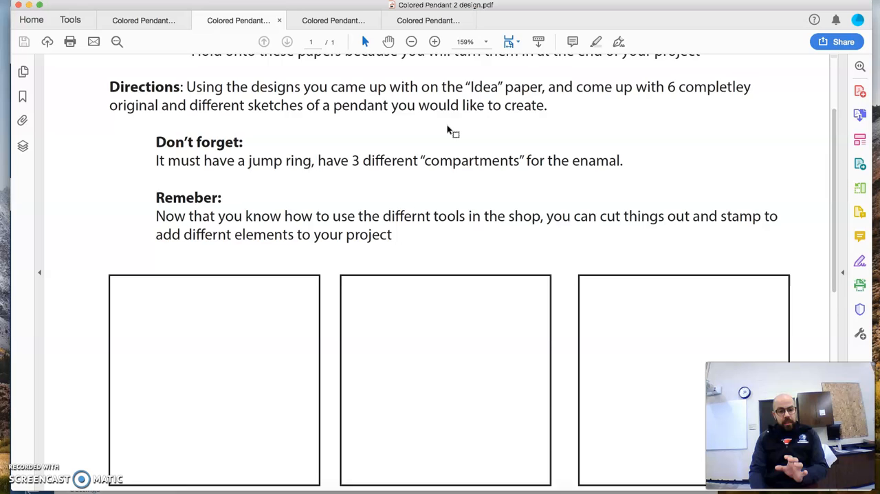
{"action": "scroll", "scroll_direction": "down", "scroll_amount": 3}
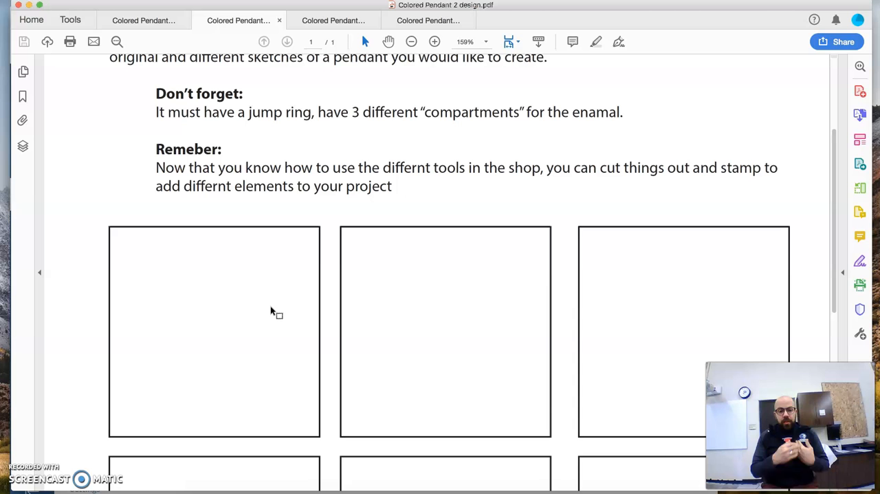
{"action": "scroll", "scroll_direction": "down", "scroll_amount": 3}
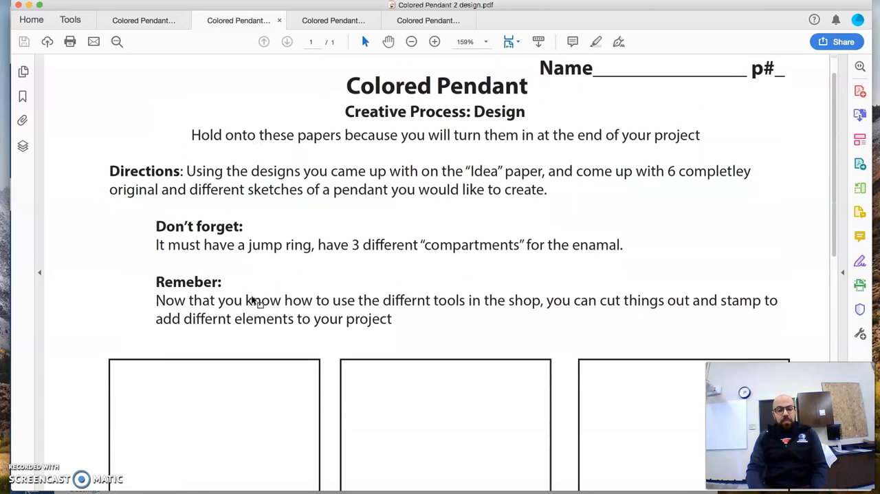
{"action": "scroll", "scroll_direction": "down", "scroll_amount": 3}
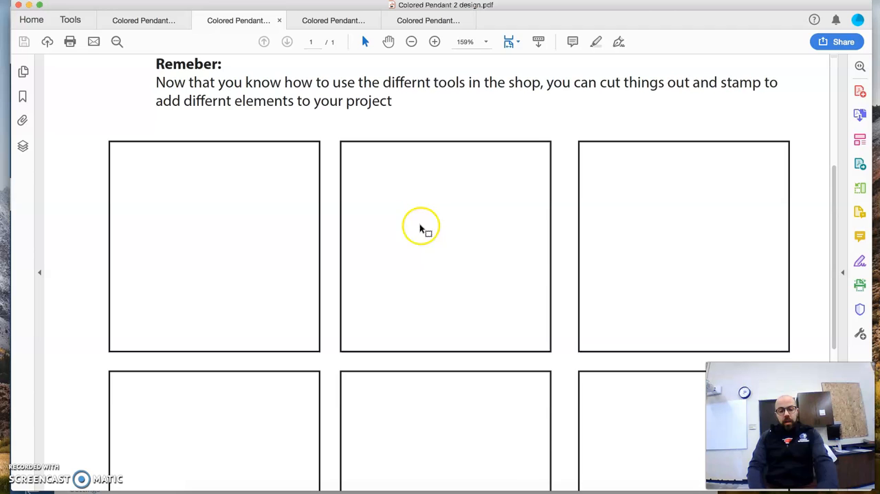
{"action": "mouse_move", "coordinate": [442, 232]}
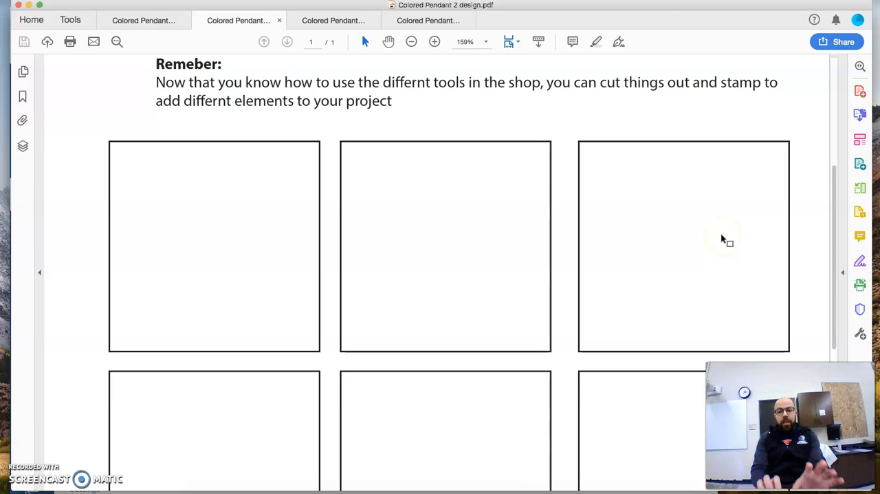
{"action": "scroll", "scroll_direction": "down", "scroll_amount": 3}
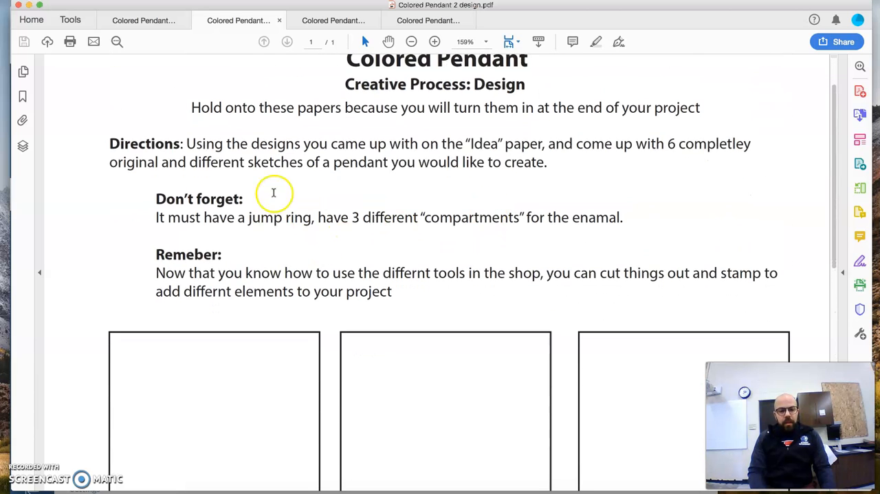
{"action": "left_click", "coordinate": [335, 20]}
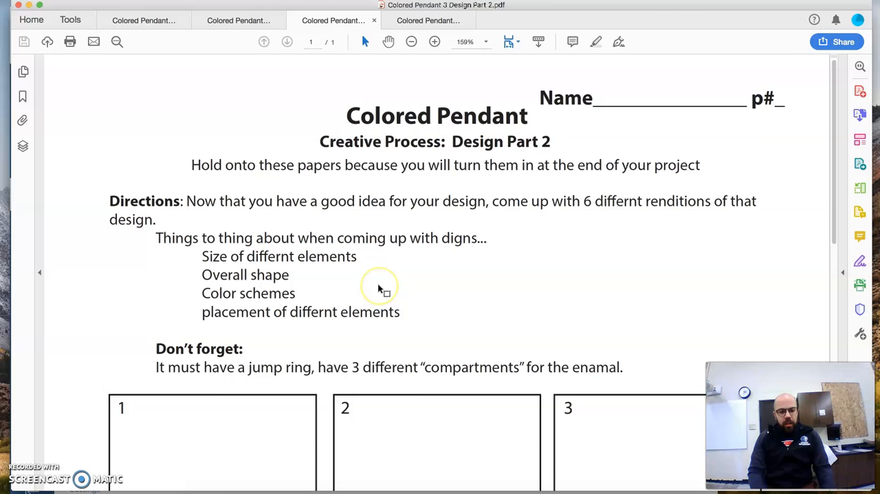
Scroll Design Part 2 down to sketch boxes 1–6, briefly glancing back at the Idea handout.
{"action": "scroll", "scroll_direction": "down", "scroll_amount": 3}
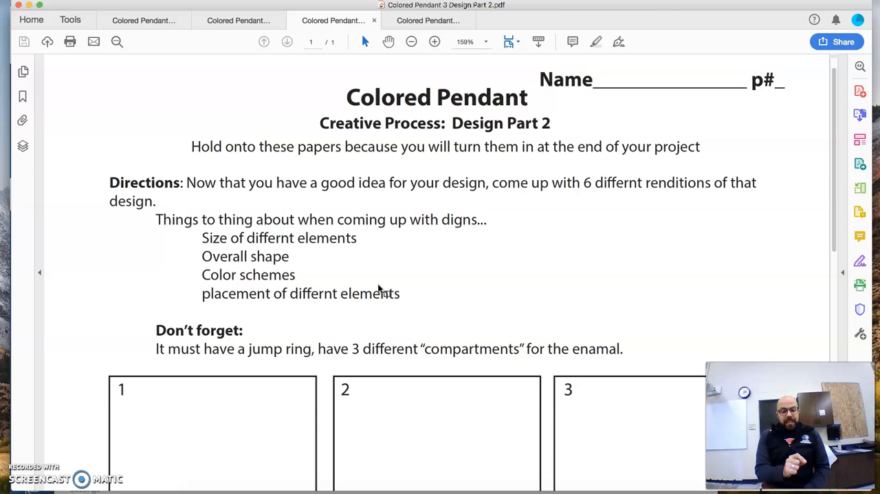
{"action": "scroll", "scroll_direction": "down", "scroll_amount": 3}
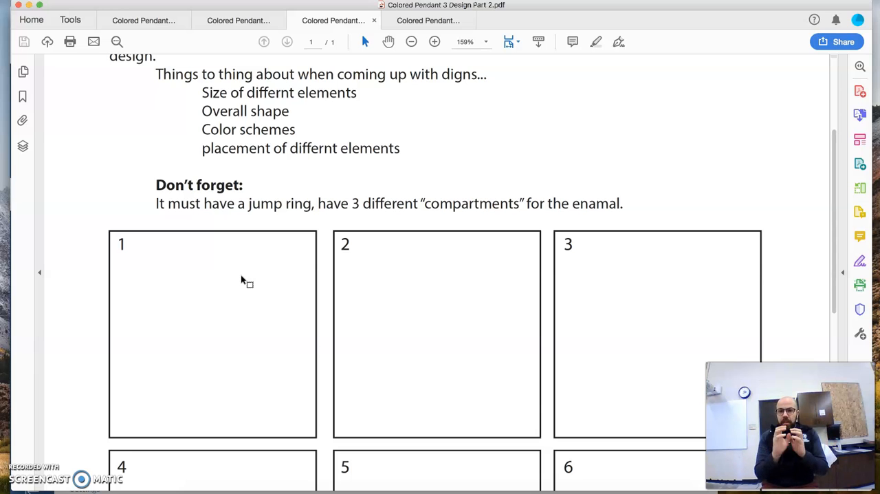
{"action": "scroll", "scroll_direction": "down", "scroll_amount": 3}
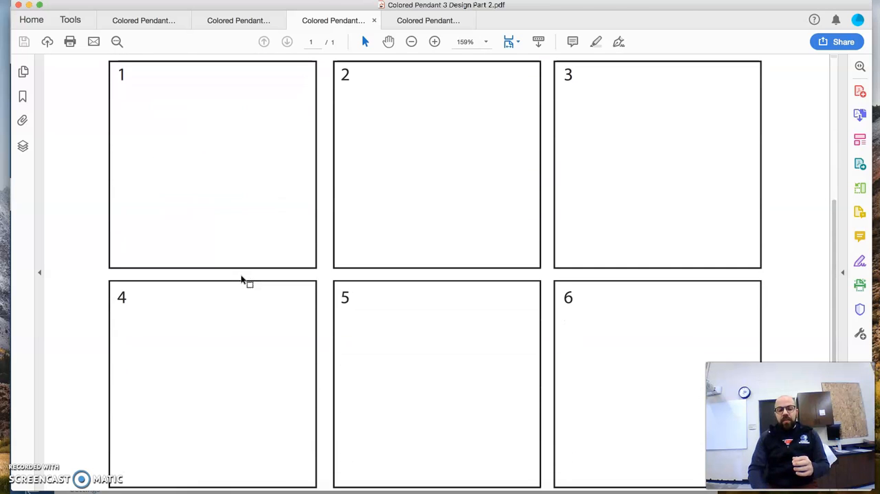
{"action": "scroll", "scroll_direction": "down", "scroll_amount": 3}
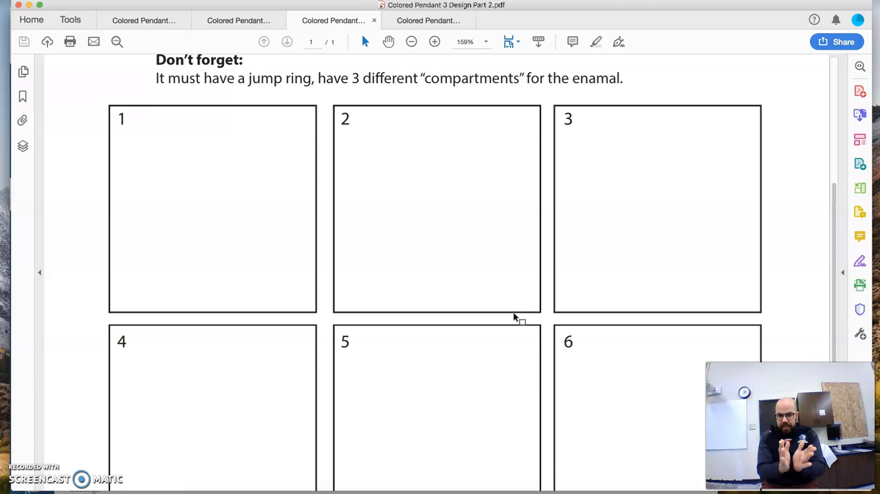
{"action": "left_click", "coordinate": [143, 20]}
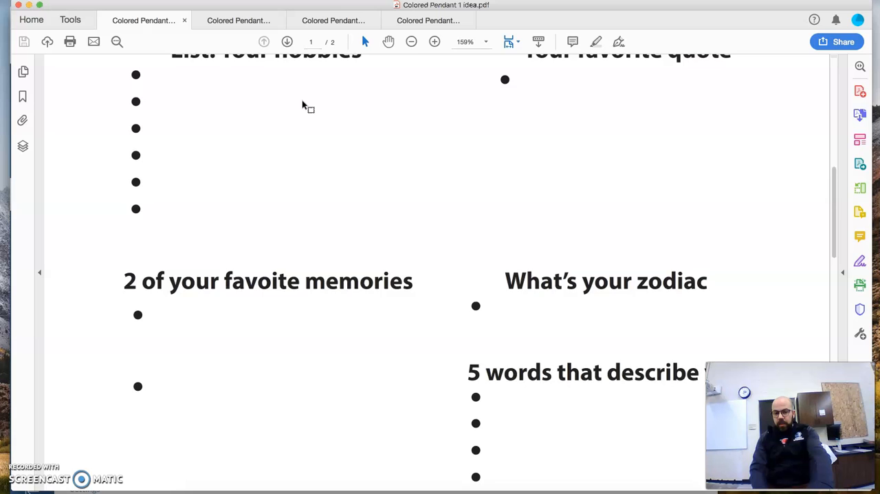
{"action": "left_click", "coordinate": [240, 20]}
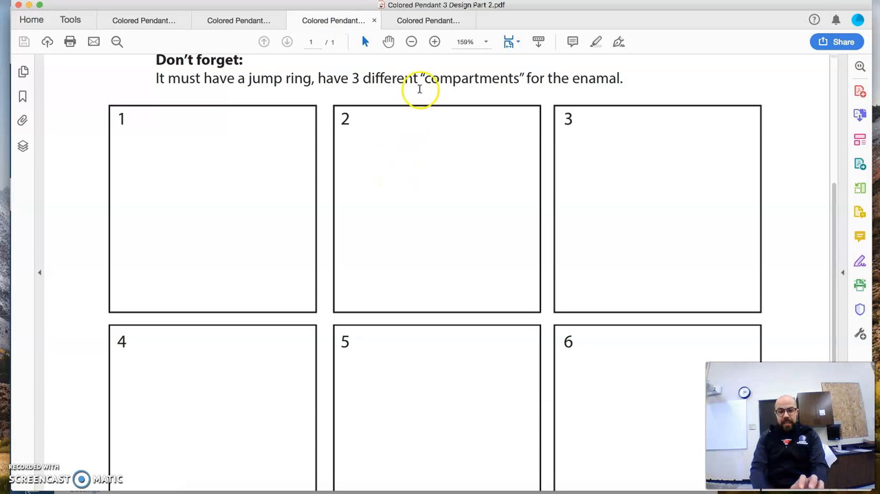
View Colored Pendant 4 Mock up.pdf down to its 2x-size drawing box and Reflect section.
{"action": "left_click", "coordinate": [428, 20]}
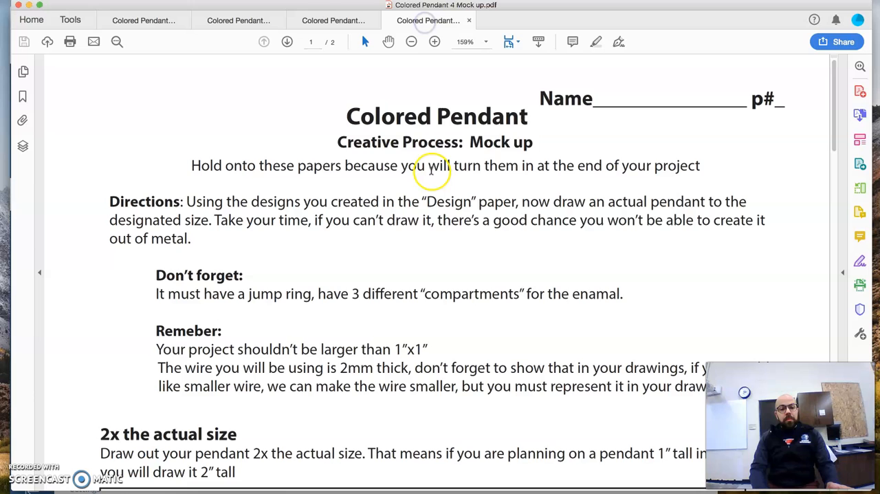
{"action": "scroll", "scroll_direction": "down", "scroll_amount": 3}
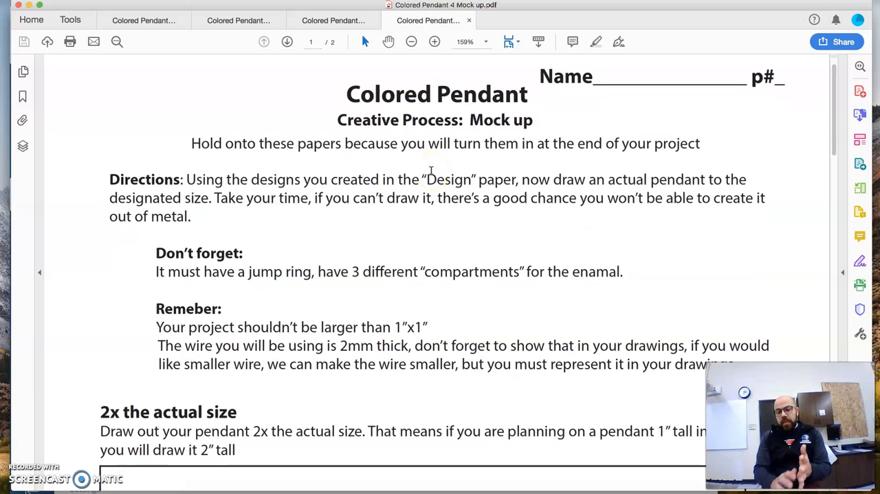
{"action": "scroll", "scroll_direction": "down", "scroll_amount": 3}
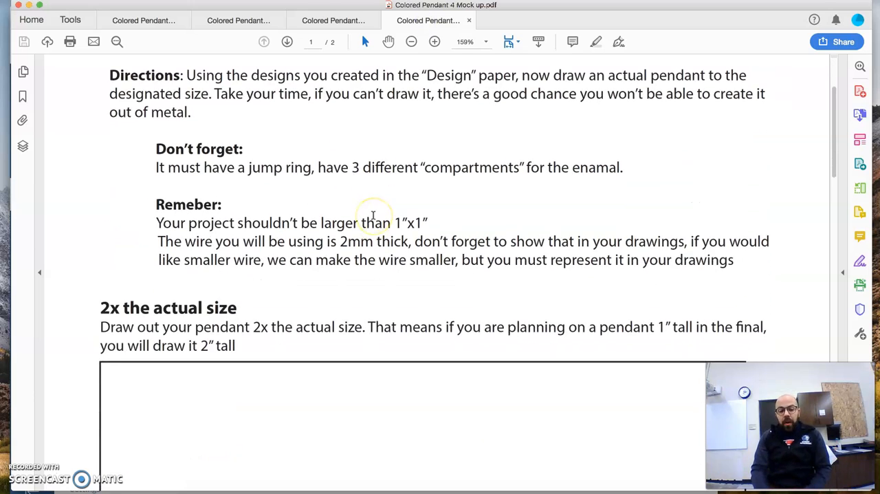
{"action": "scroll", "scroll_direction": "down", "scroll_amount": 3}
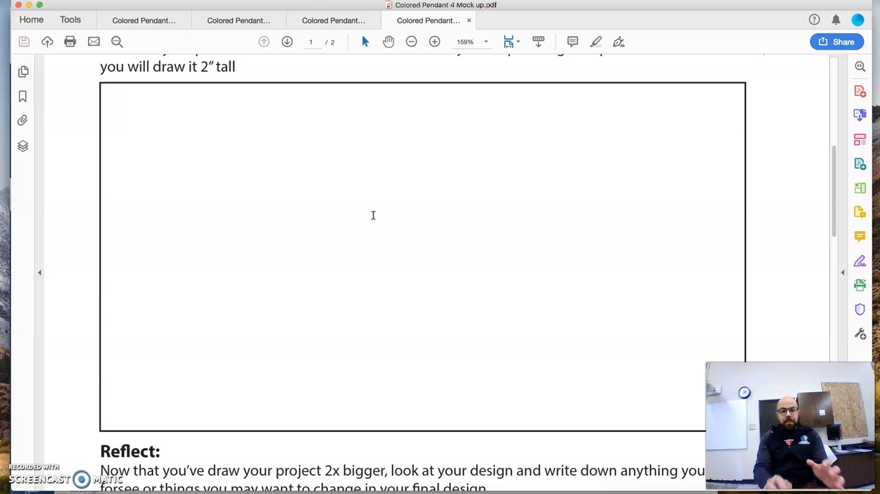
{"action": "scroll", "scroll_direction": "down", "scroll_amount": 3}
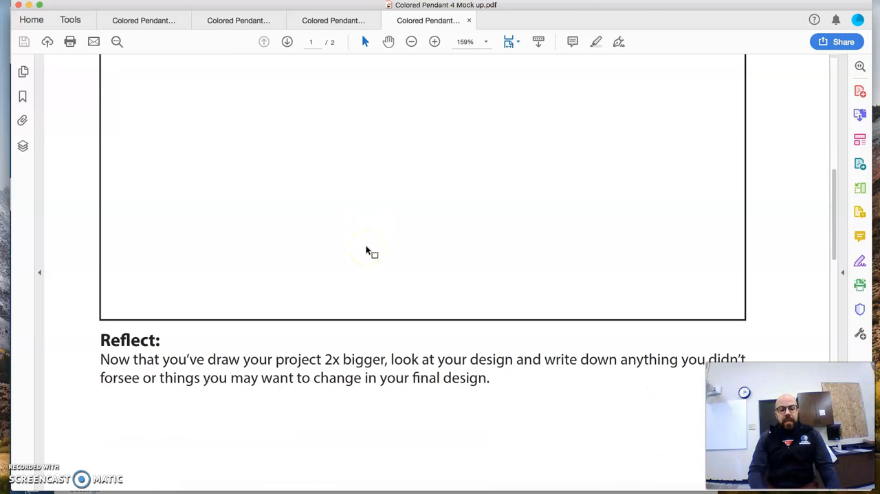